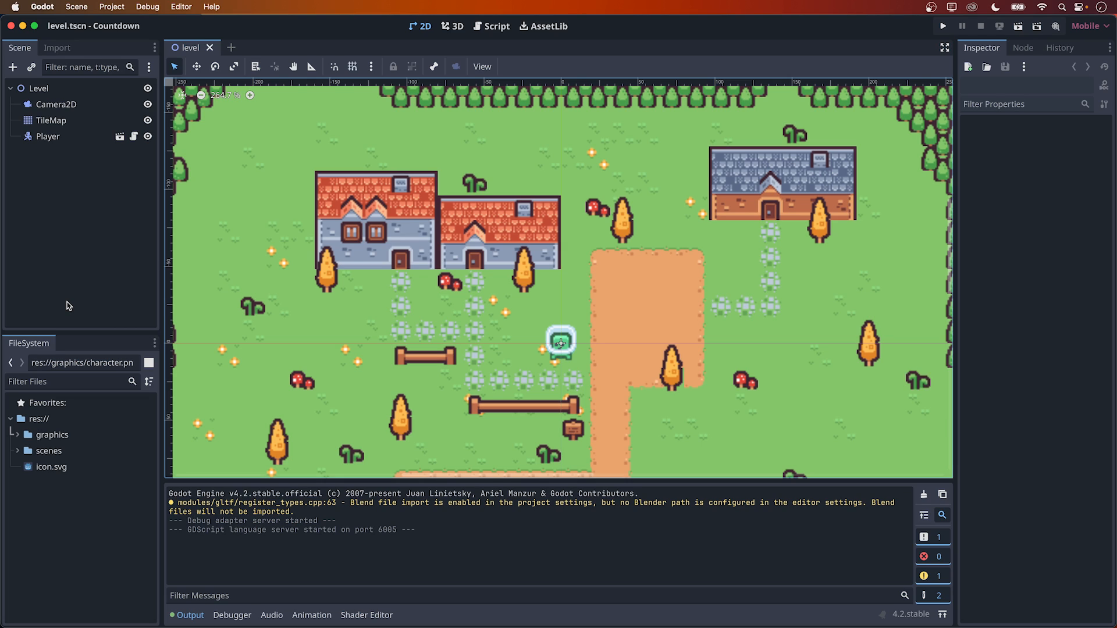
mouse_move(271, 356)
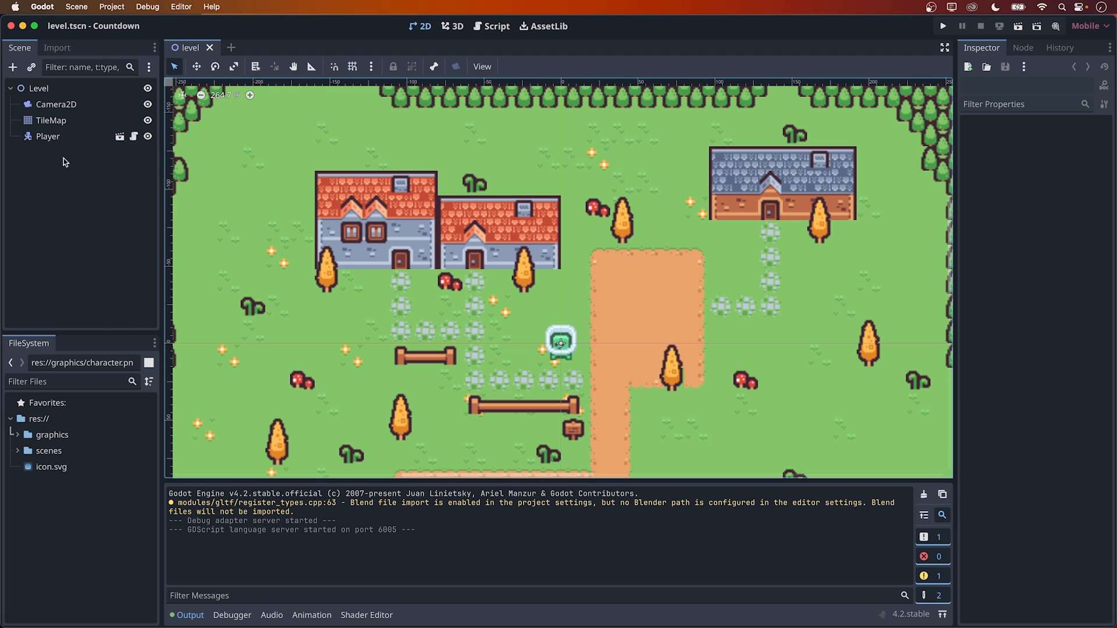
Step: Glance at the player script, then reach the Input Map page of Project Settings
left_click(495, 27)
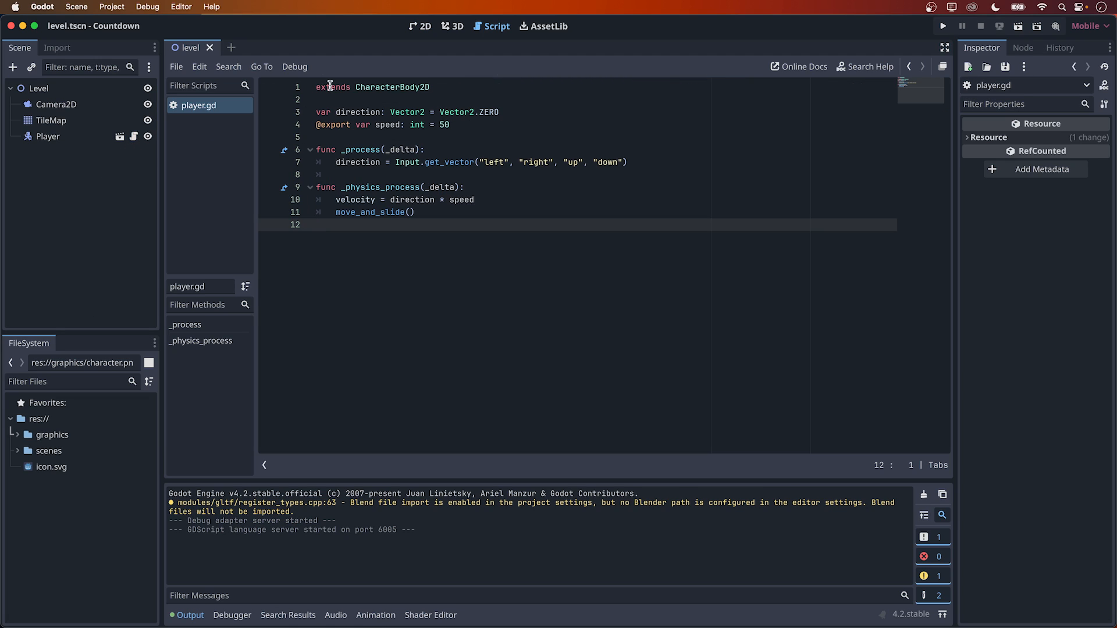
mouse_move(359, 267)
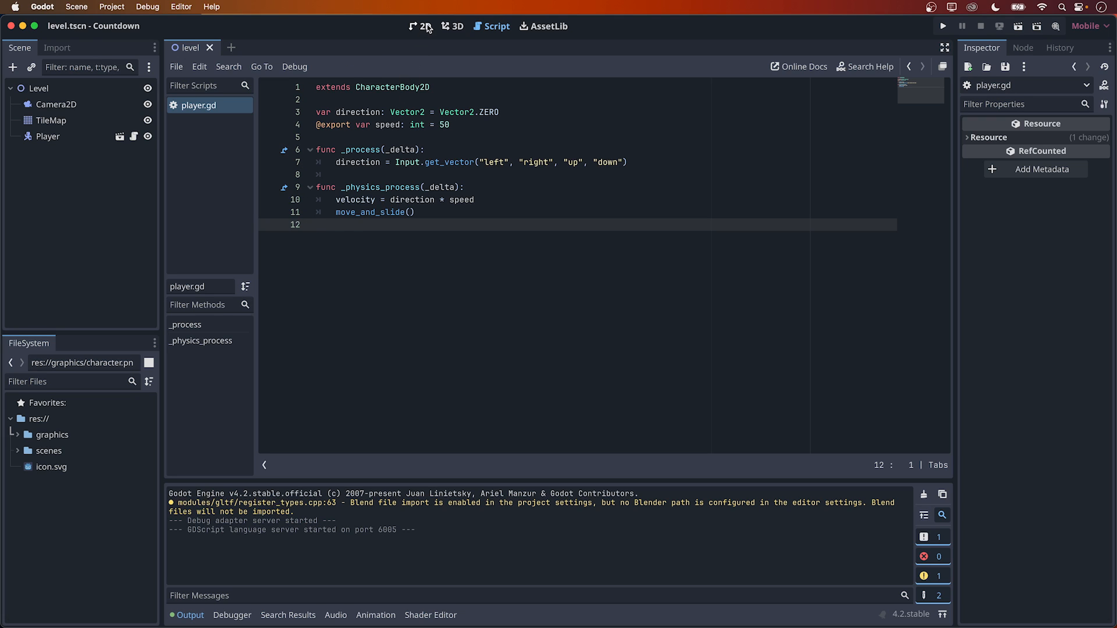
left_click(420, 27)
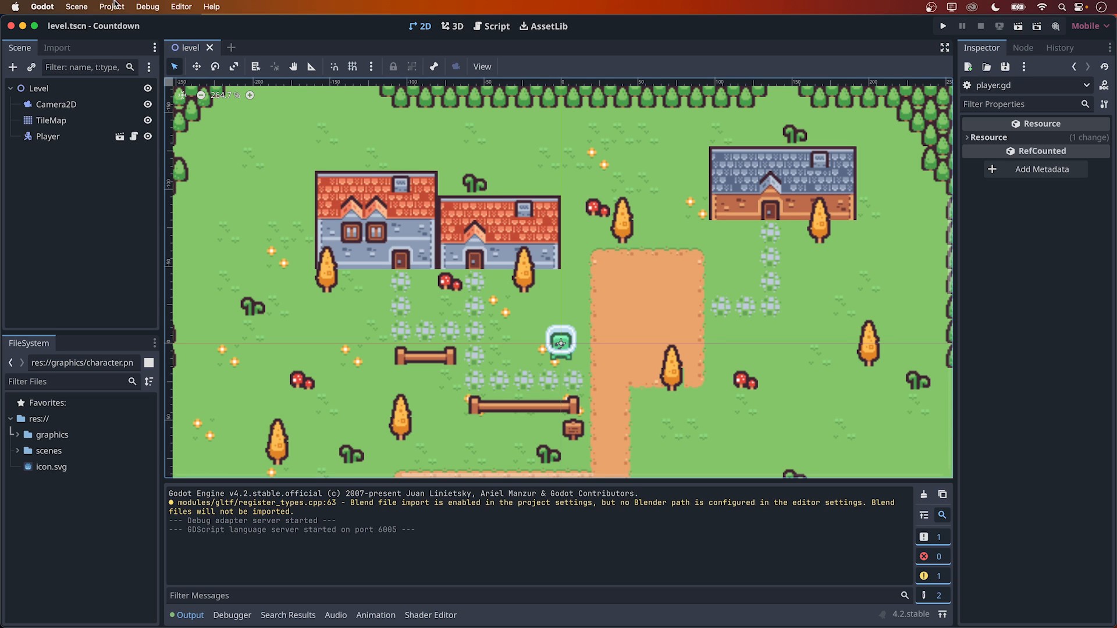
left_click(111, 7)
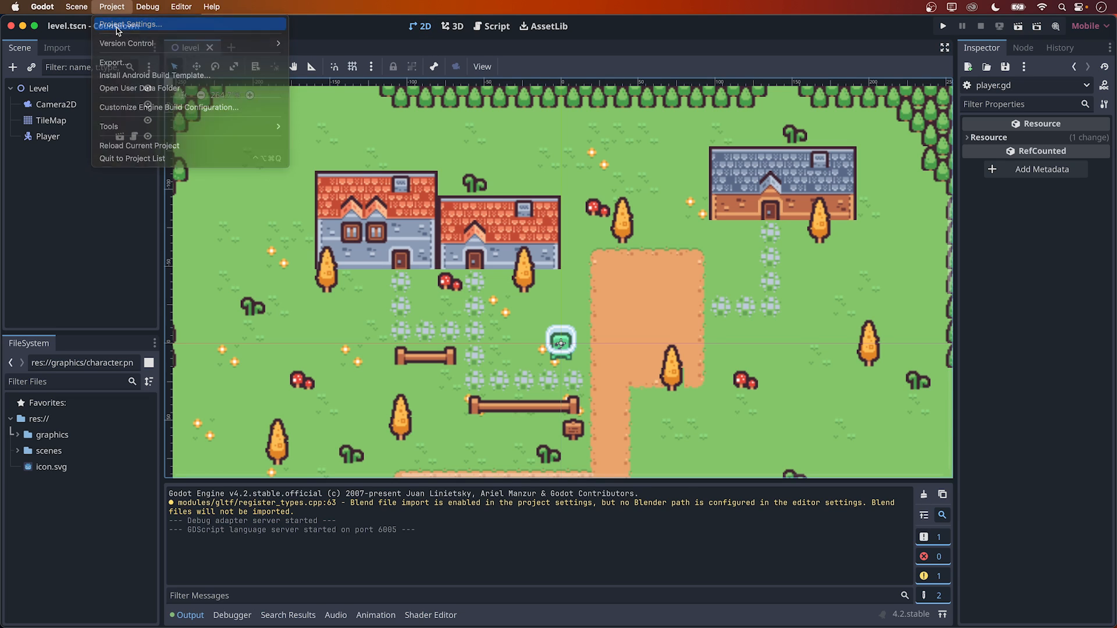
left_click(128, 25)
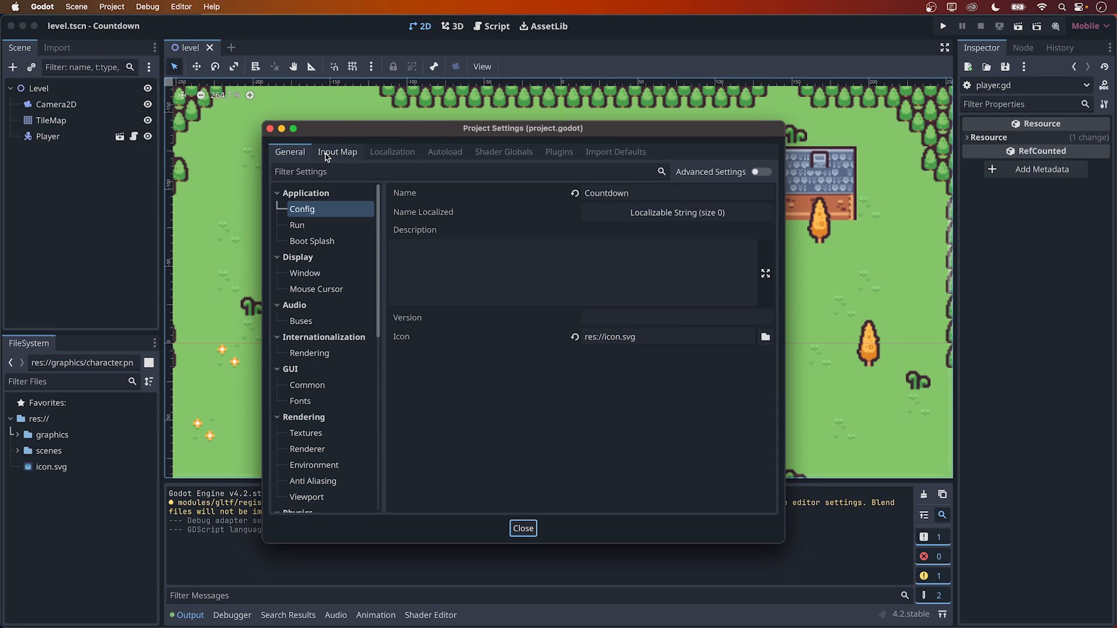
left_click(337, 151)
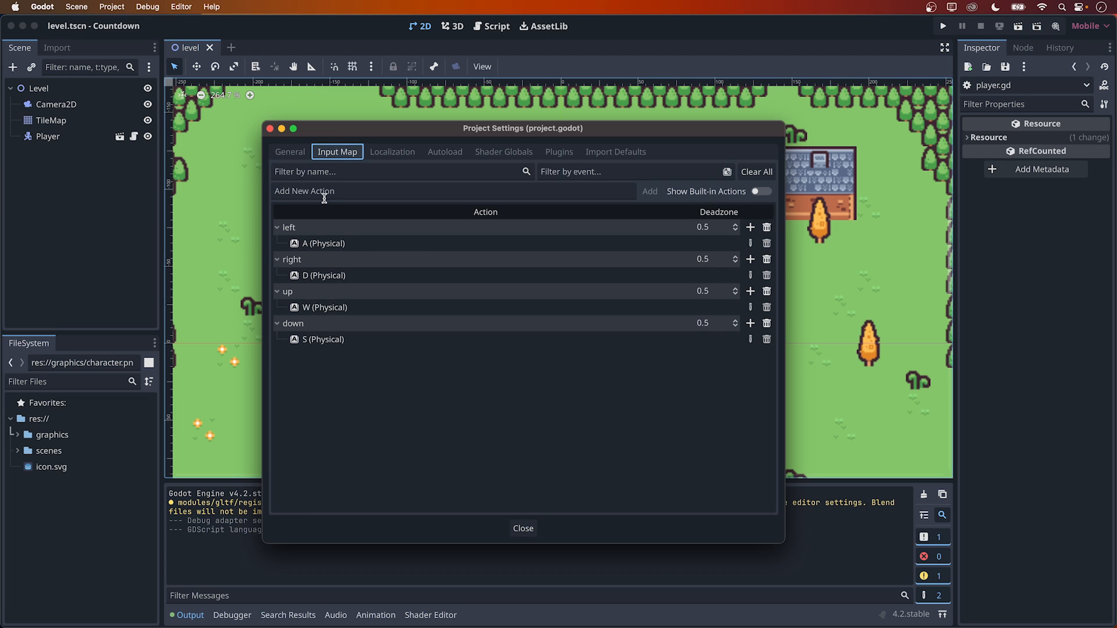
Step: Add an 'action primary' input action bound to the left mouse button and close settings
type("action primary")
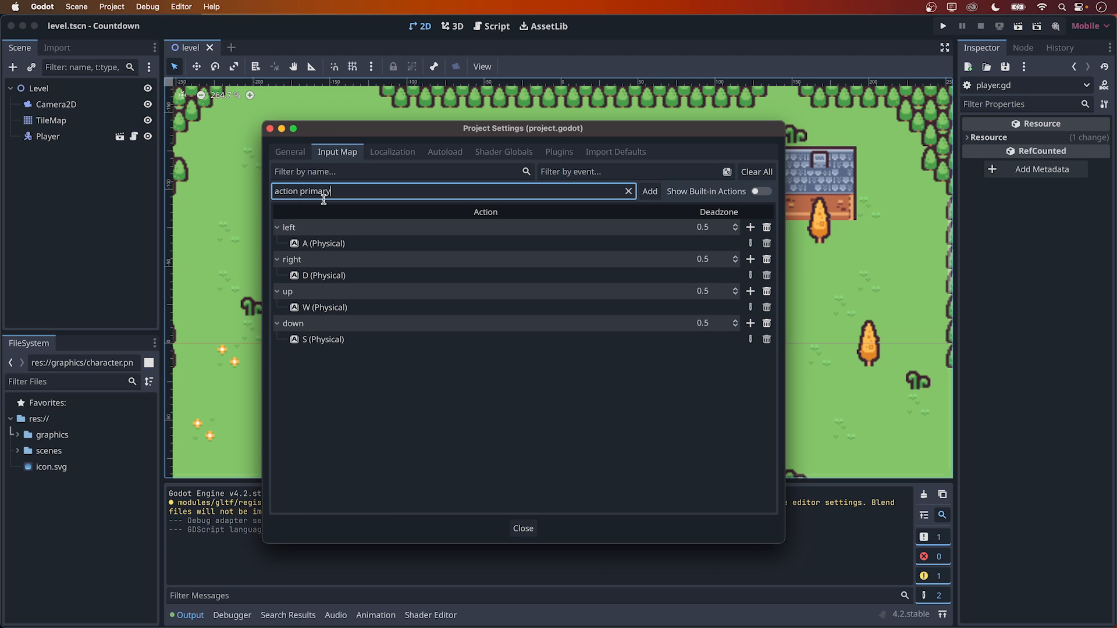
left_click(648, 191)
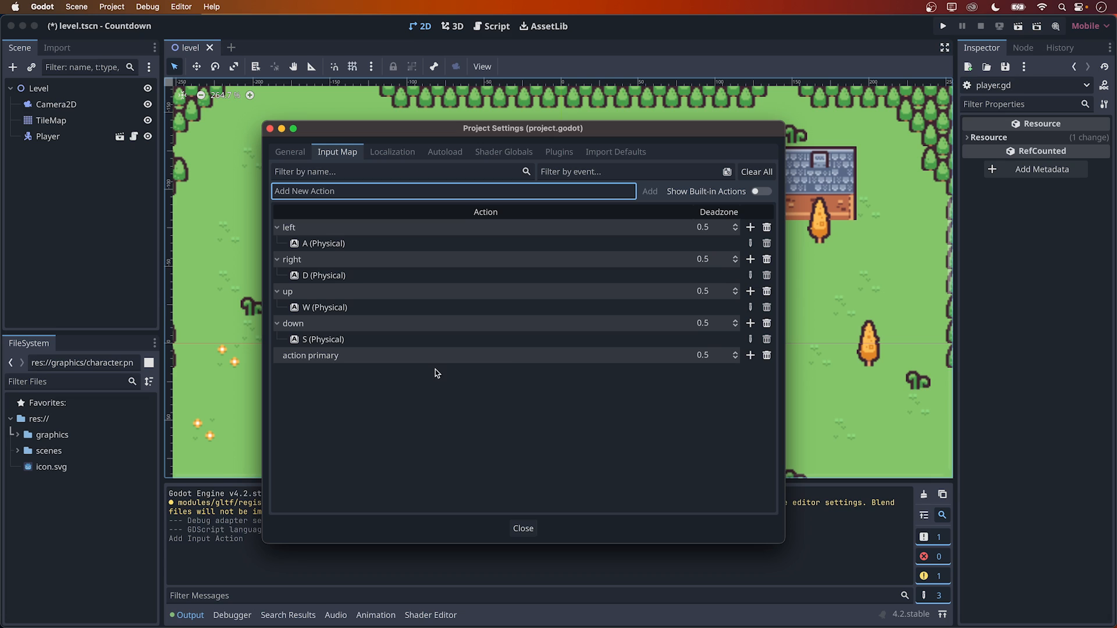
left_click(749, 356)
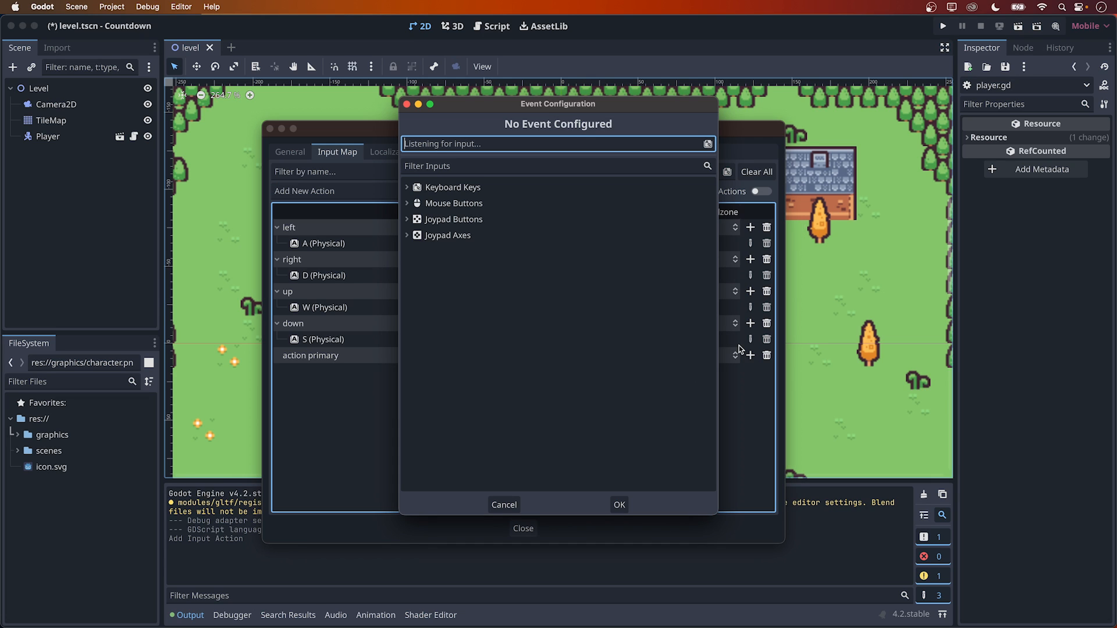
left_click(454, 202)
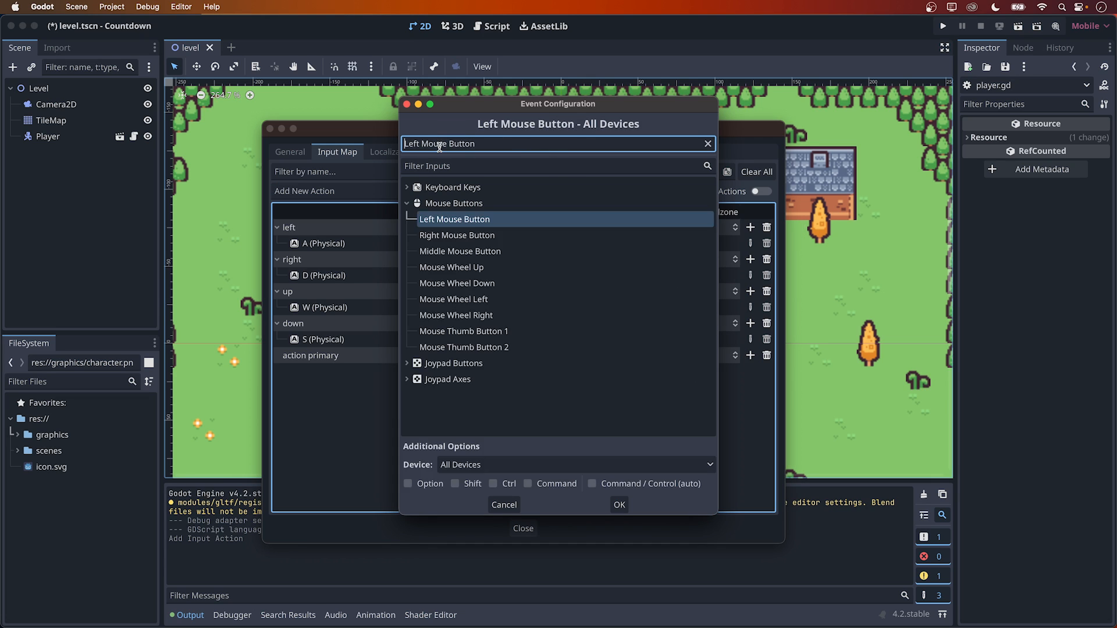
left_click(618, 504)
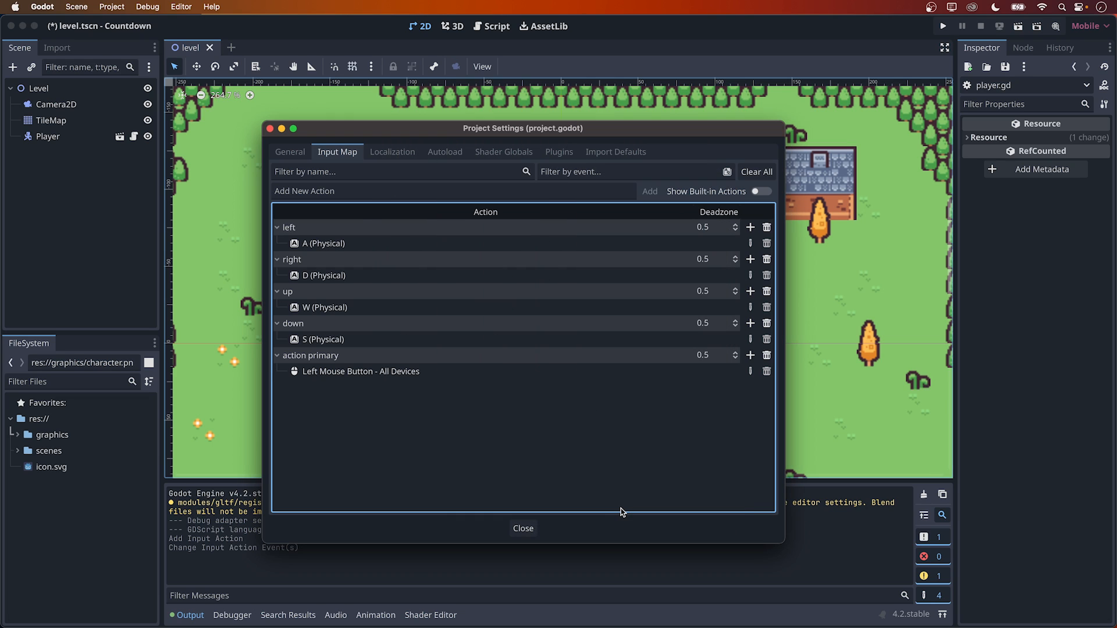
left_click(523, 528)
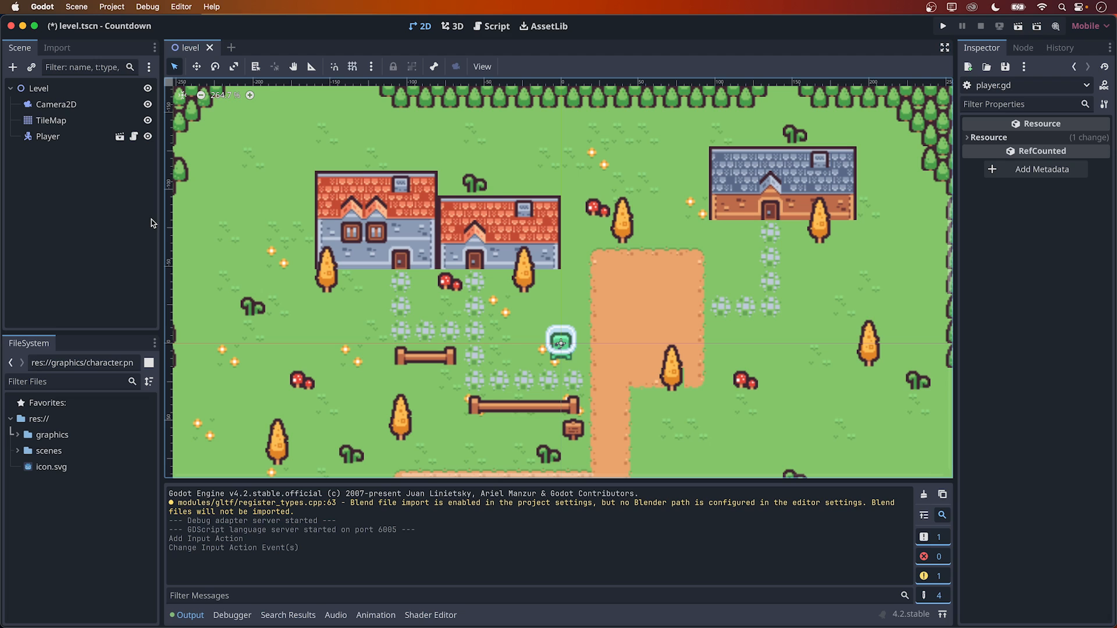
Step: Add a plain Node child under Player and rename it Weapon
left_click(48, 136)
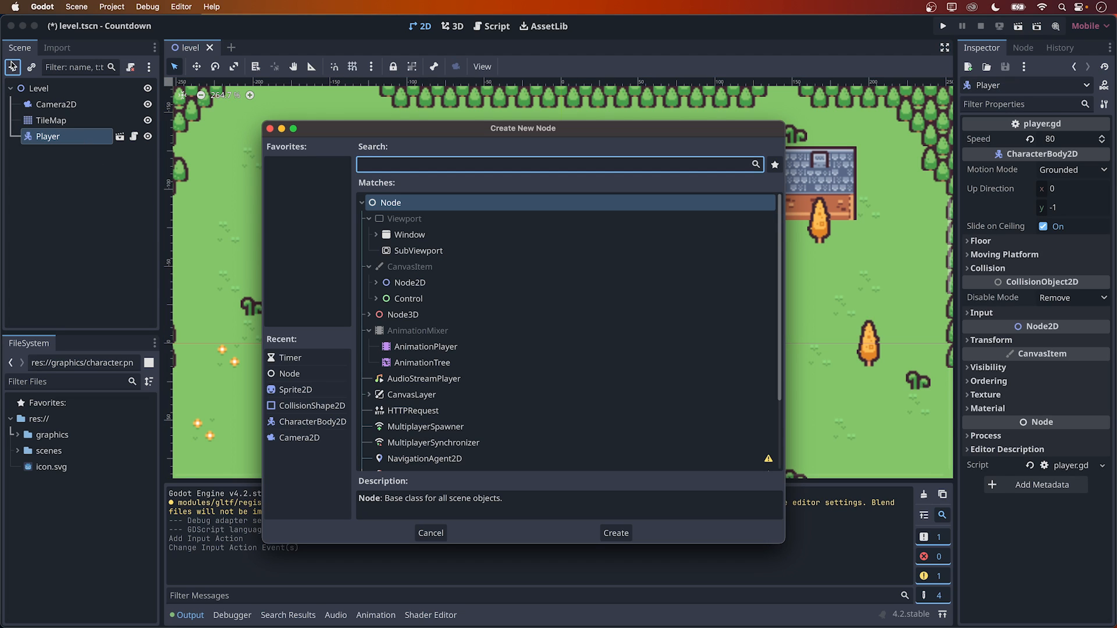
type("node")
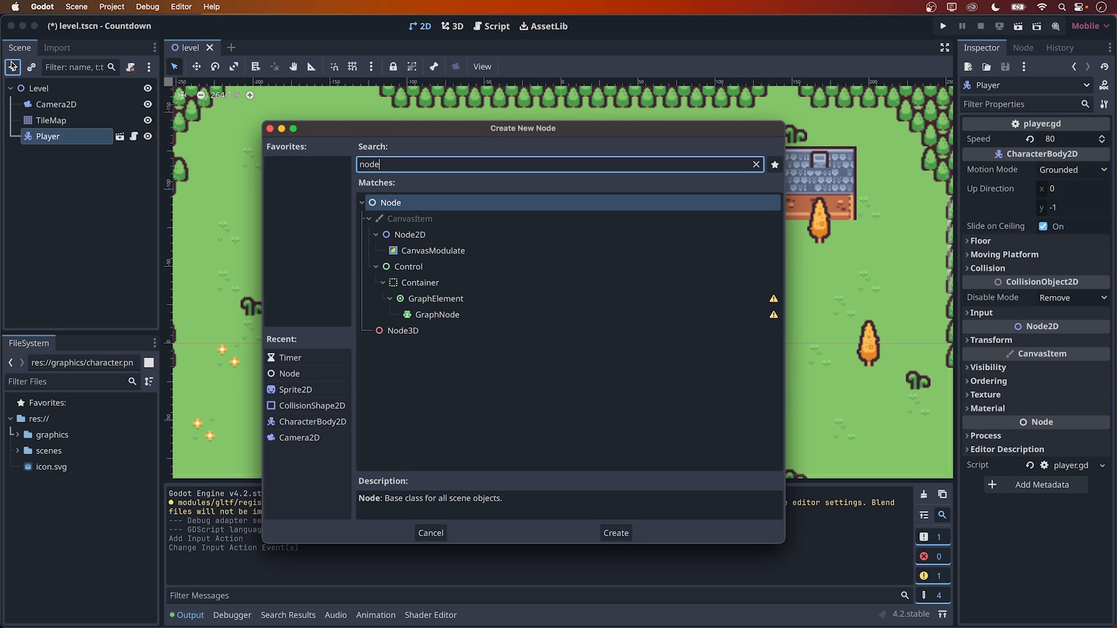
mouse_move(593, 503)
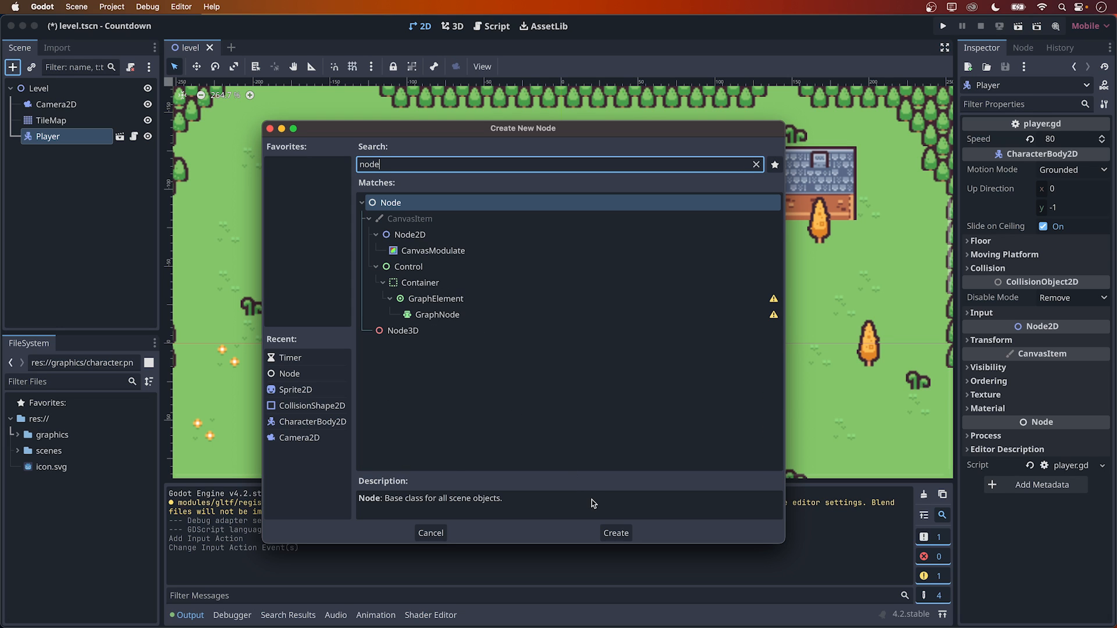
left_click(614, 533)
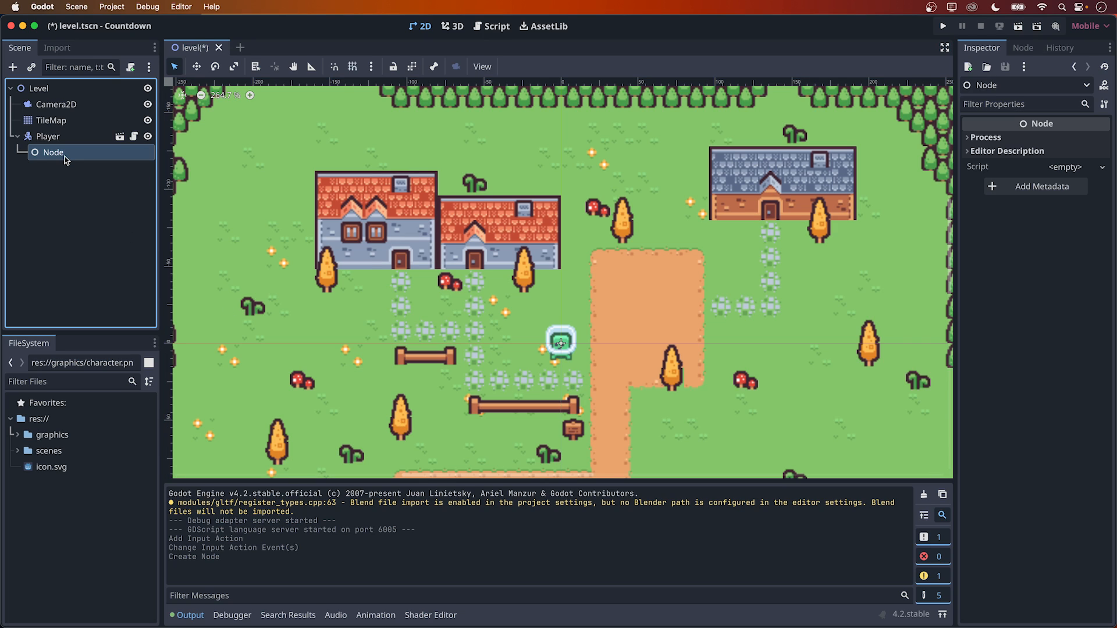
type("Weapon")
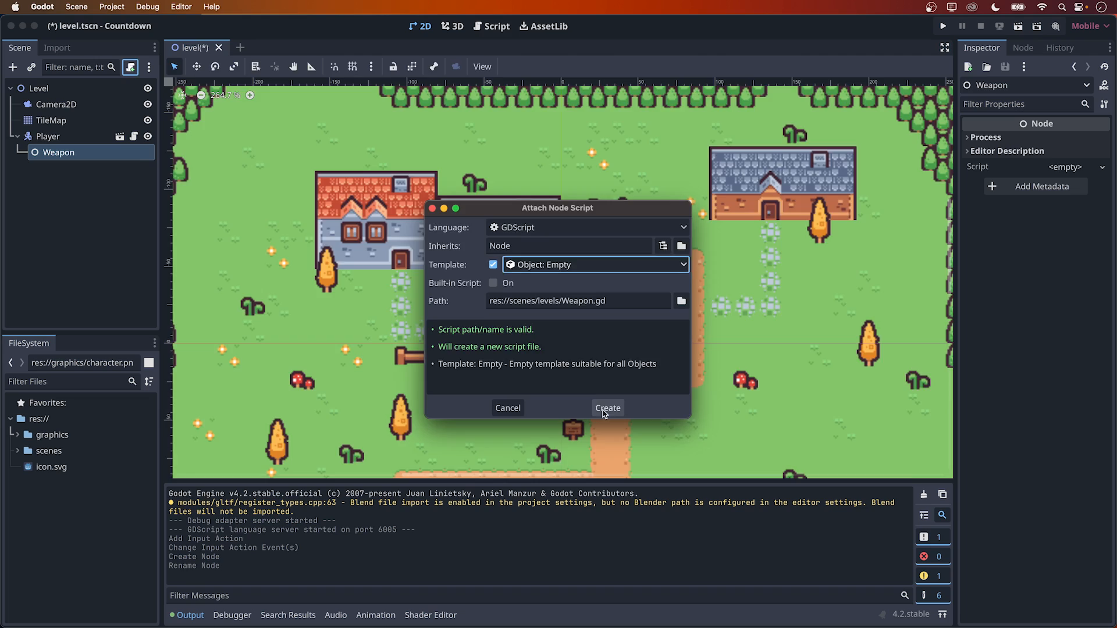
Step: Create Weapon.gd and declare 'var is_ready: bool = true'
left_click(607, 407)
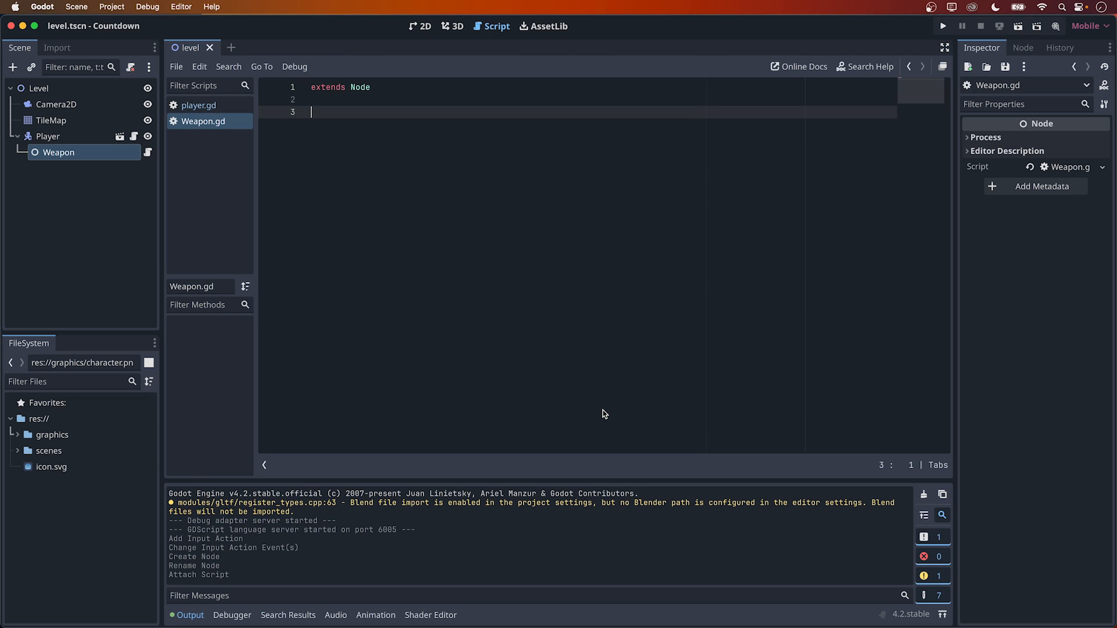
type("var is_")
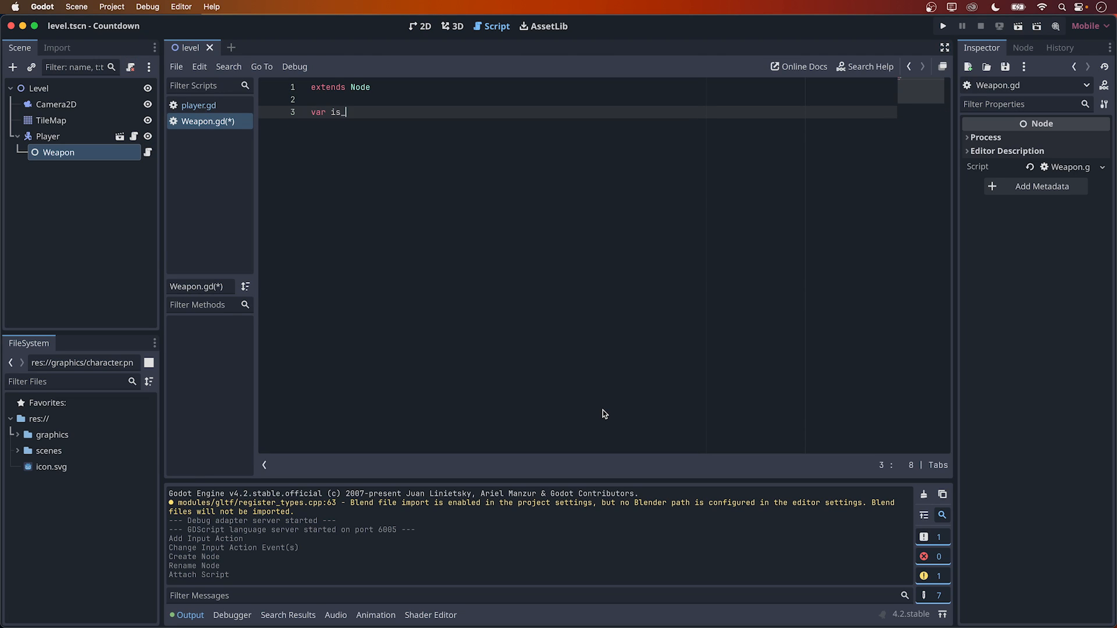
type("ready: bool = t")
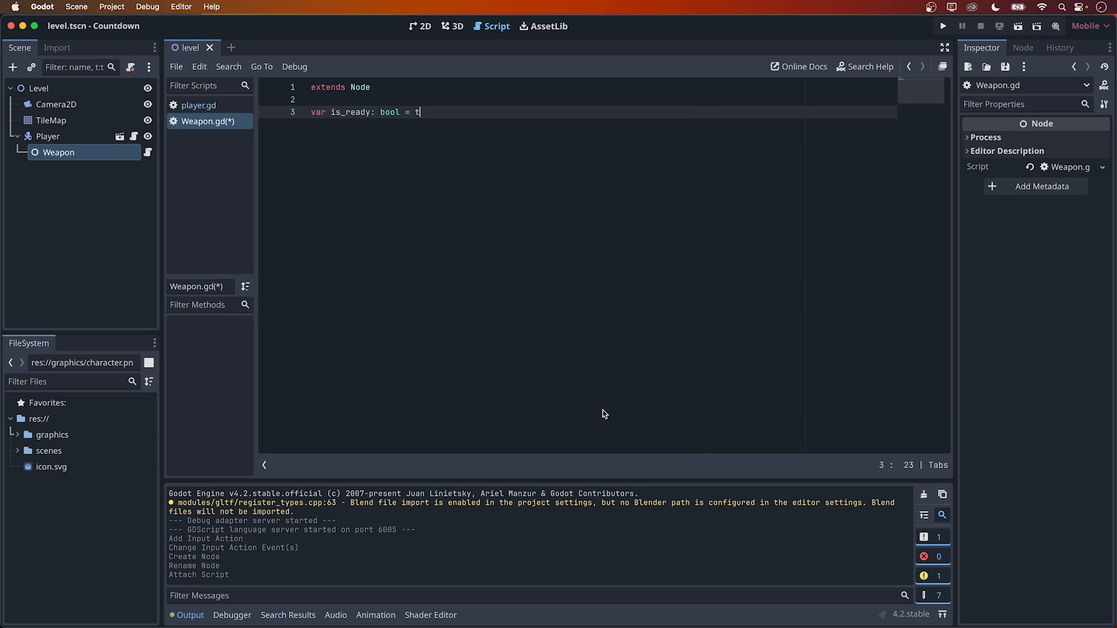
type("rue")
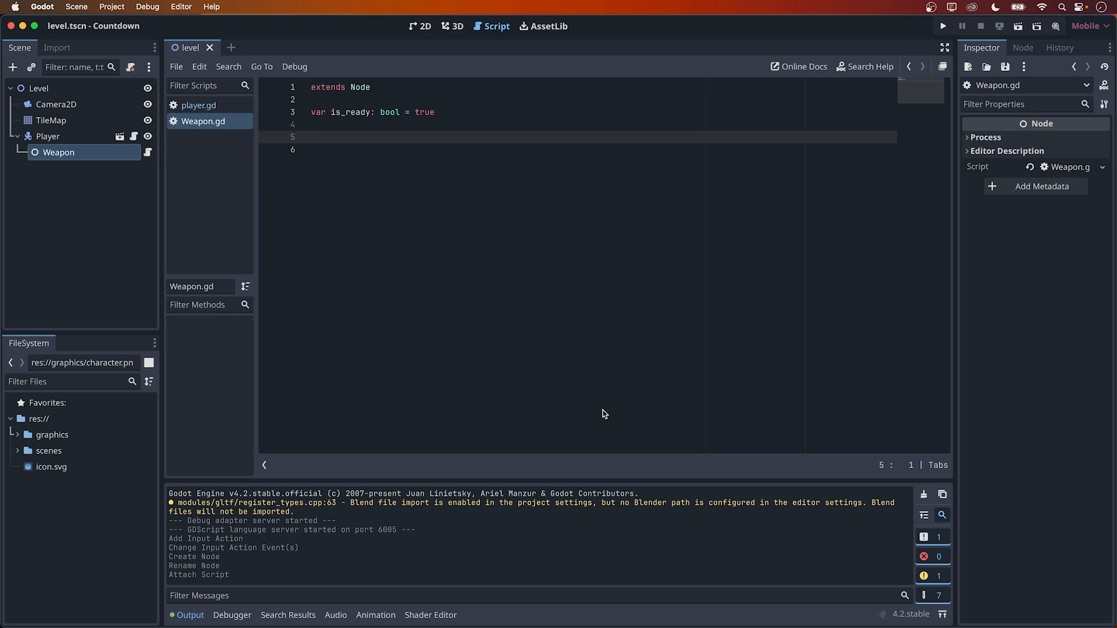
Step: Write _process so it prints 'action pressed' when 'action primary' is just pressed
type("func proce")
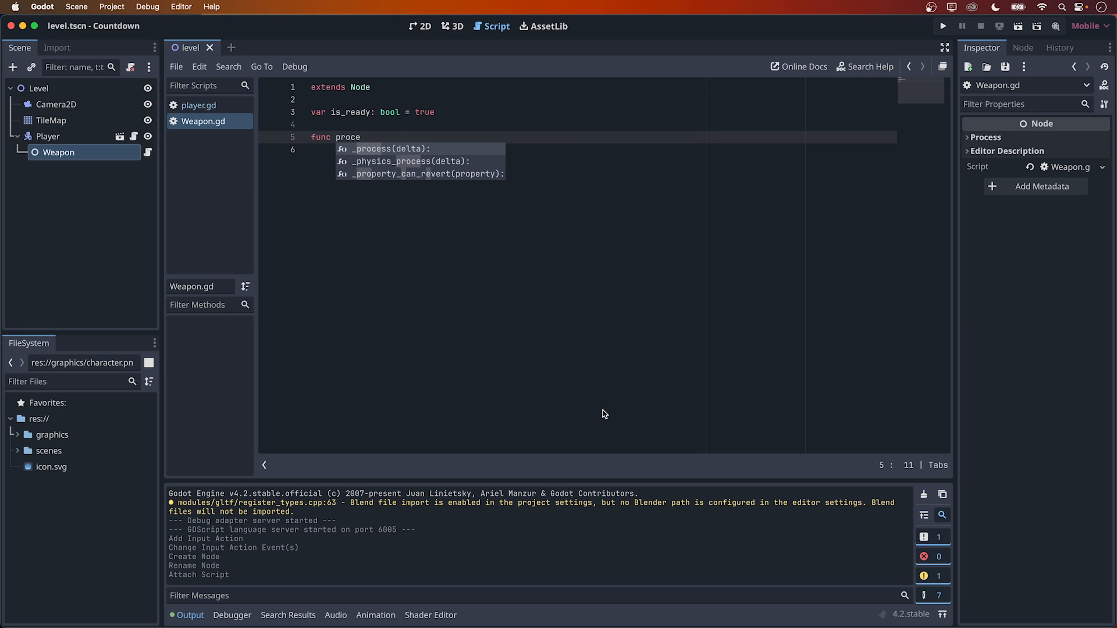
type("if")
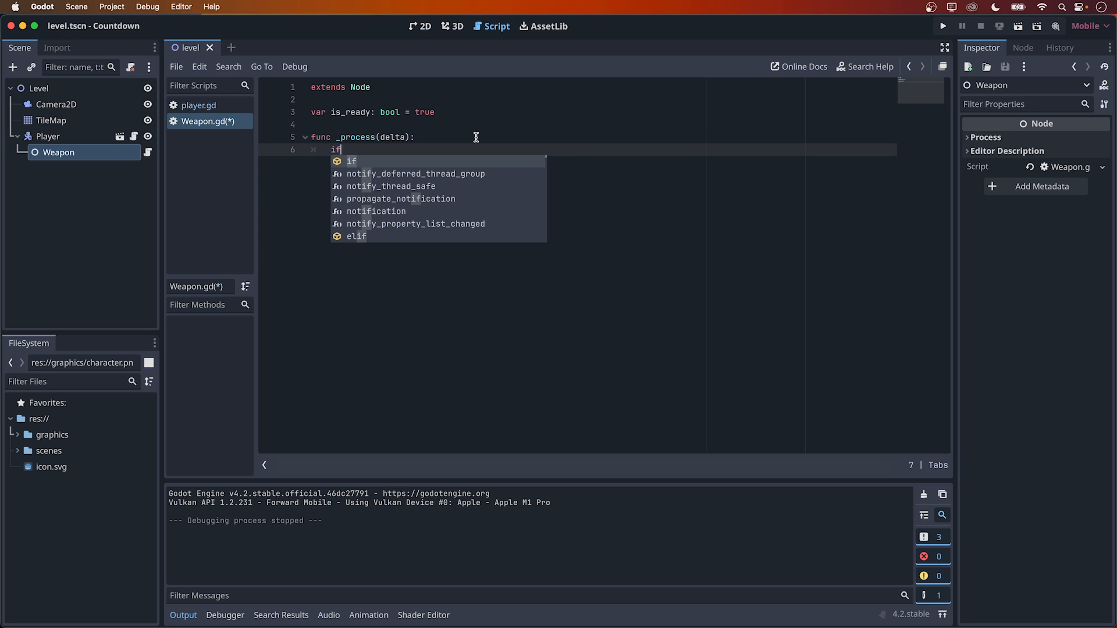
type("Input.i")
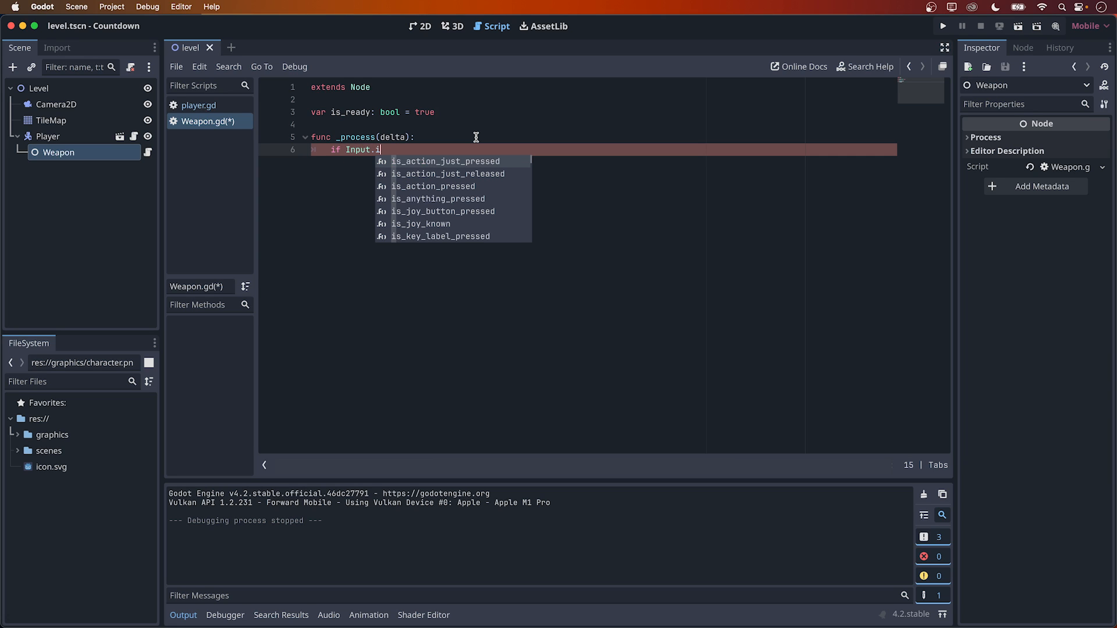
type("s_action")
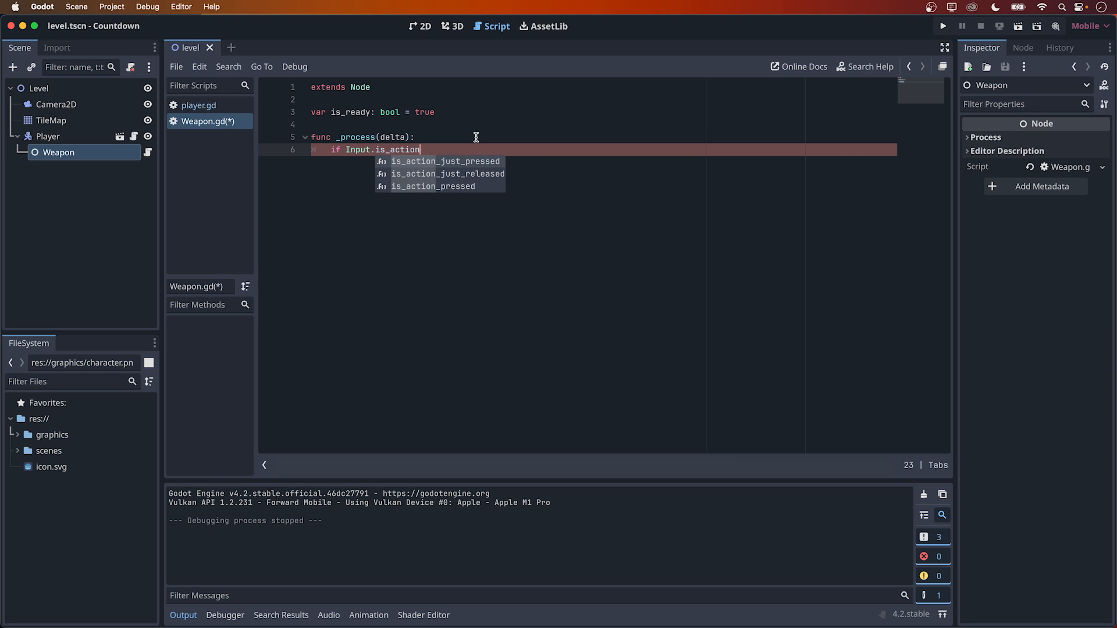
left_click(444, 160)
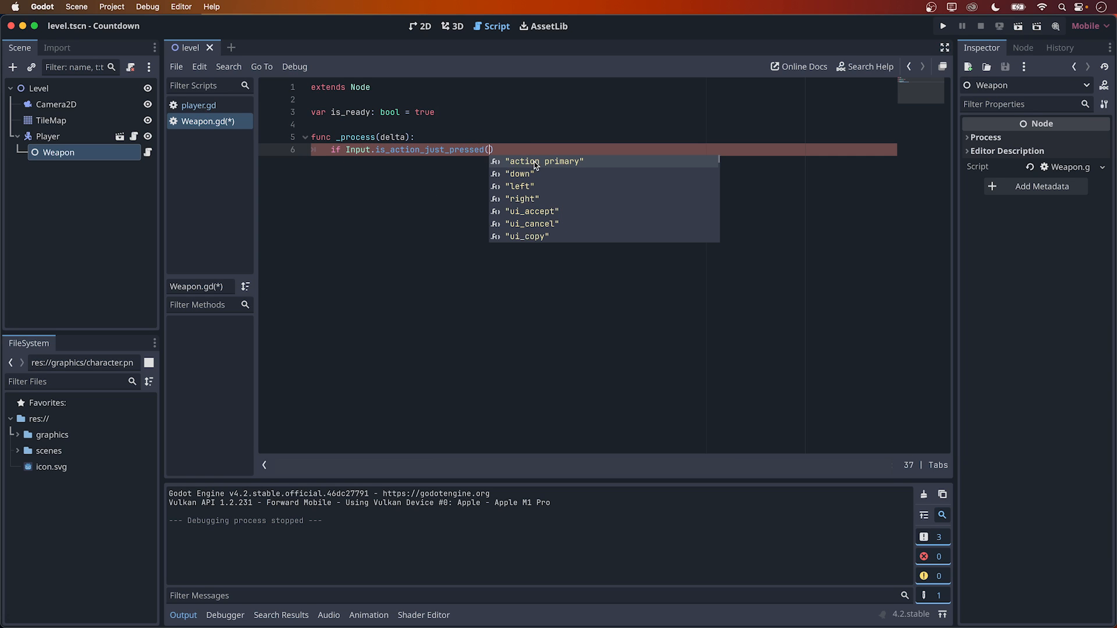
left_click(544, 160)
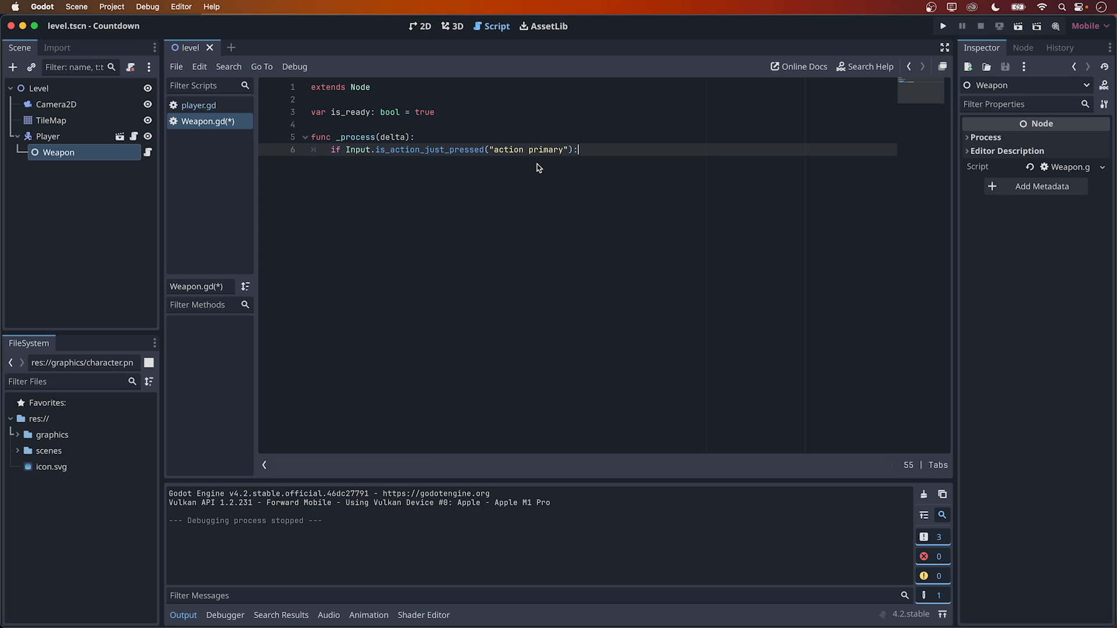
type("print(\"actio\")")
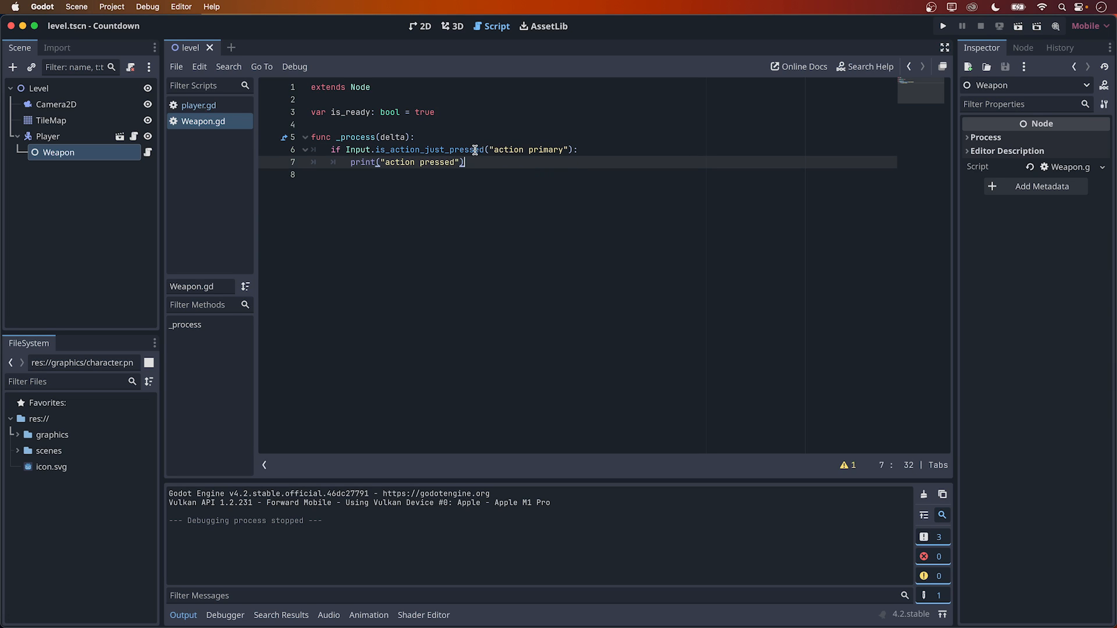
Step: Run the game to test the input, then add 'and is_ready' to the firing condition
left_click(941, 27)
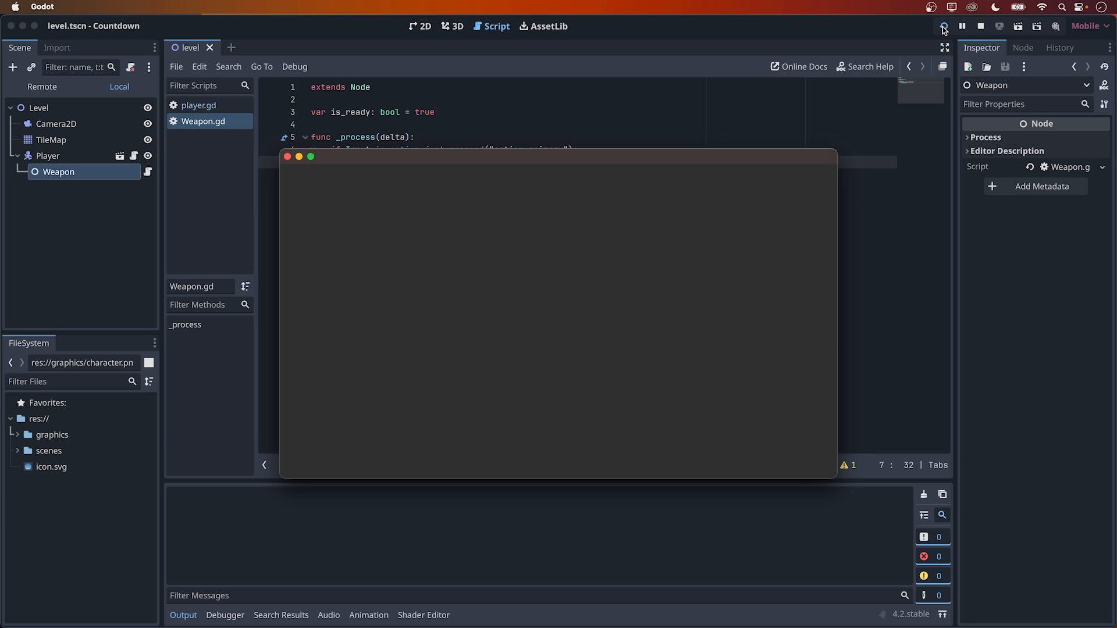
left_click(943, 27)
type(" a")
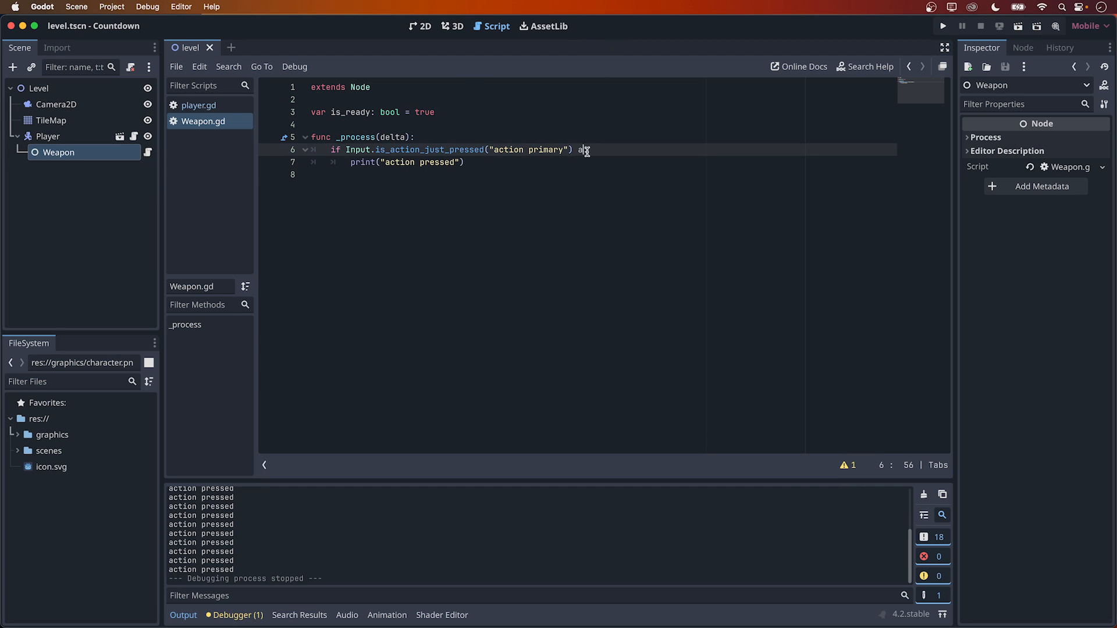
type("nd is_ready:")
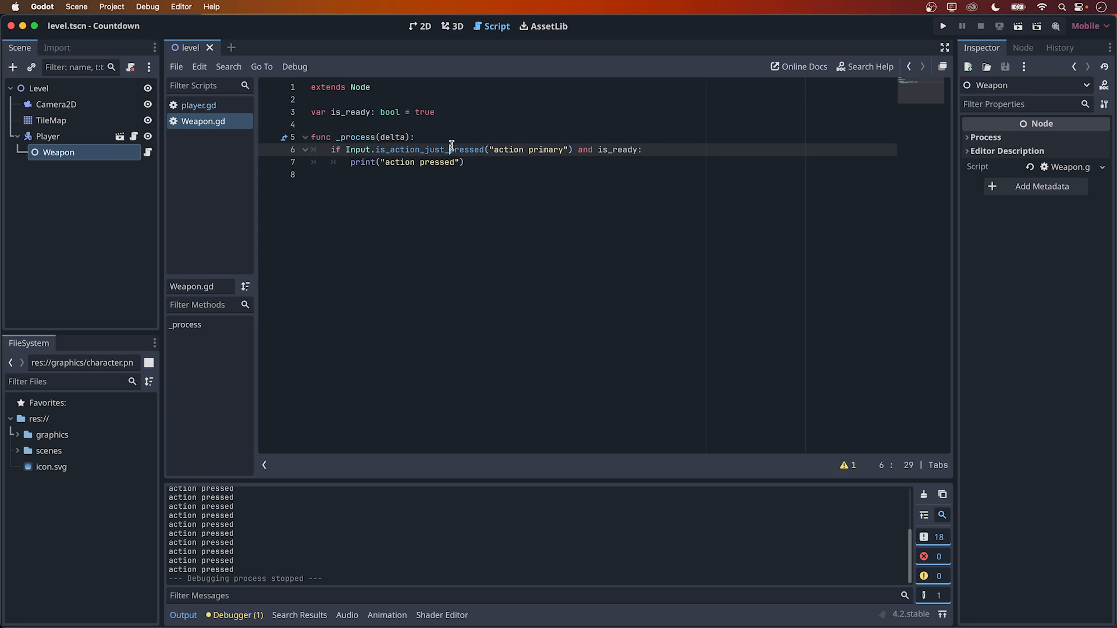
Step: Insert 'is_ready = false' inside the if block so firing clears the flag
double_click(616, 150)
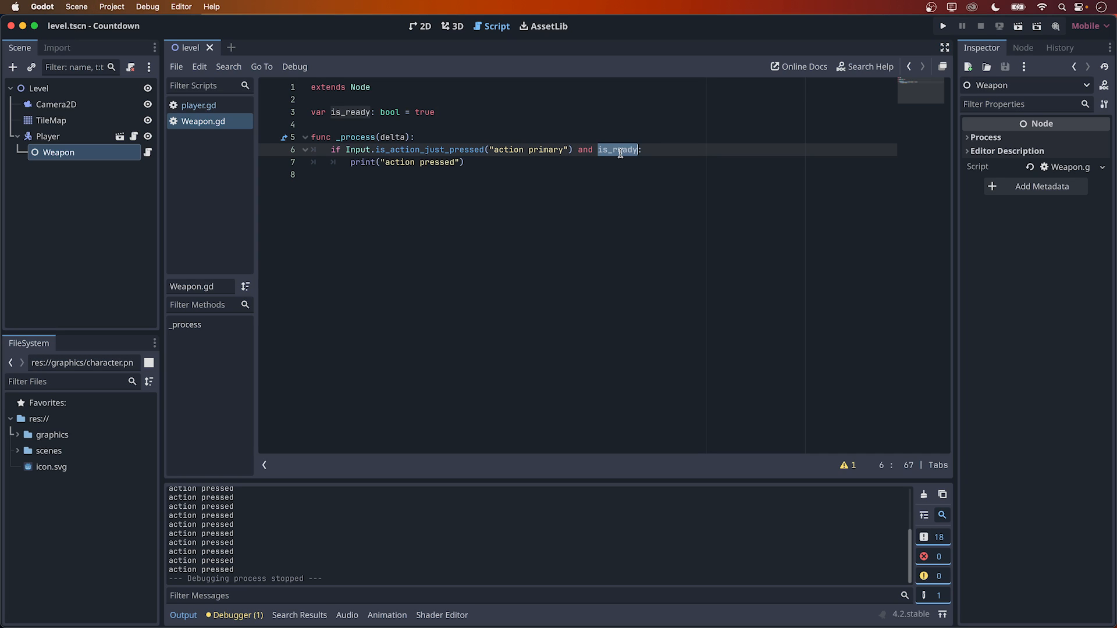
type("is_ready = false")
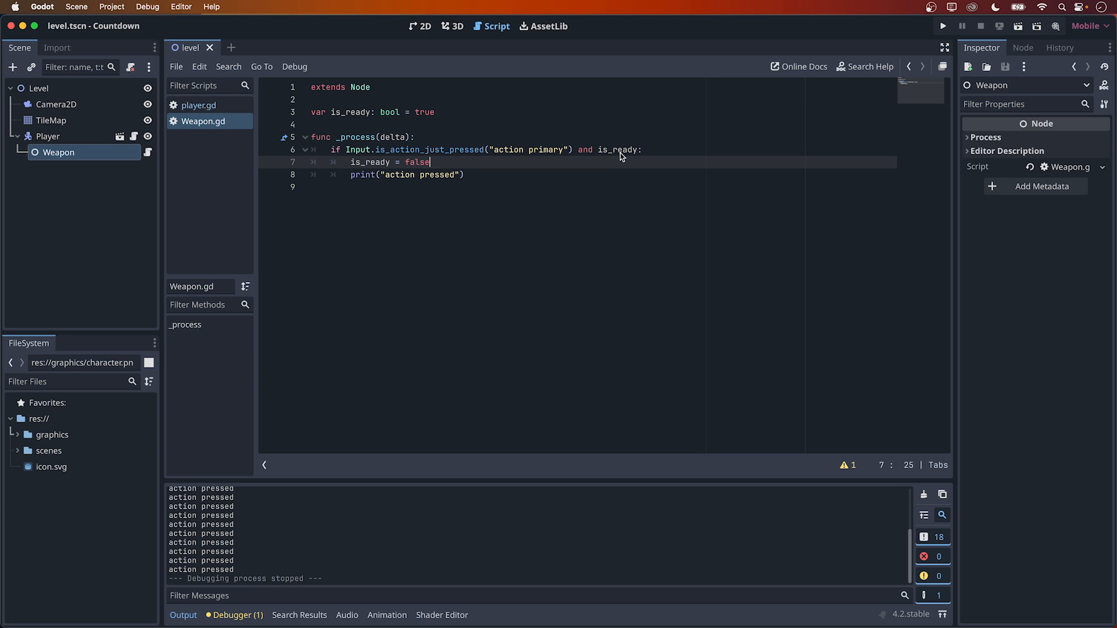
mouse_move(661, 211)
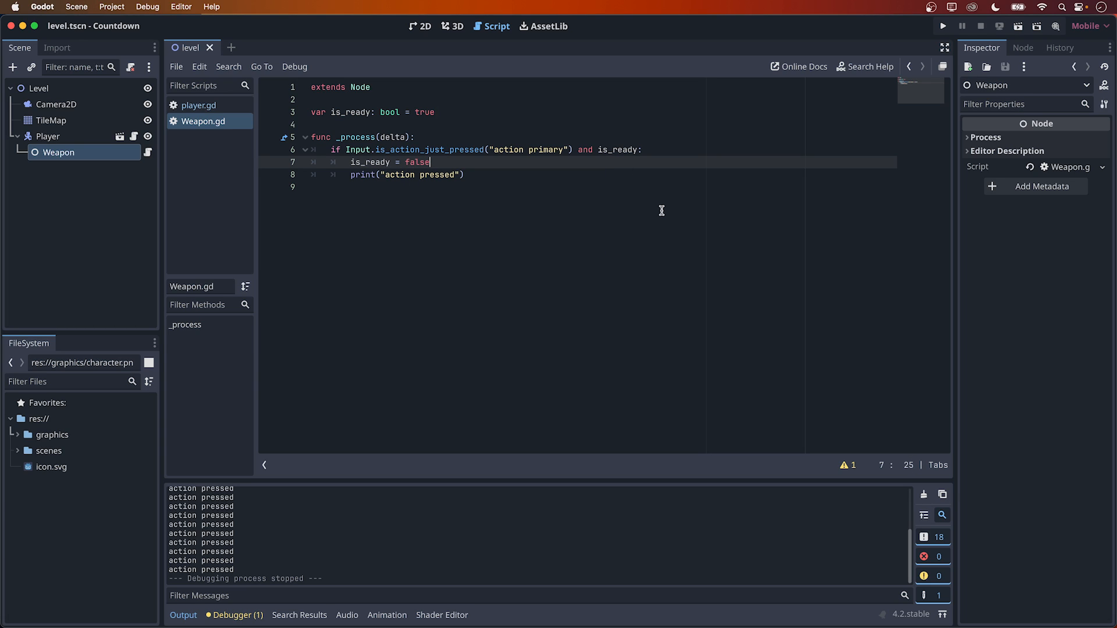
mouse_move(615, 198)
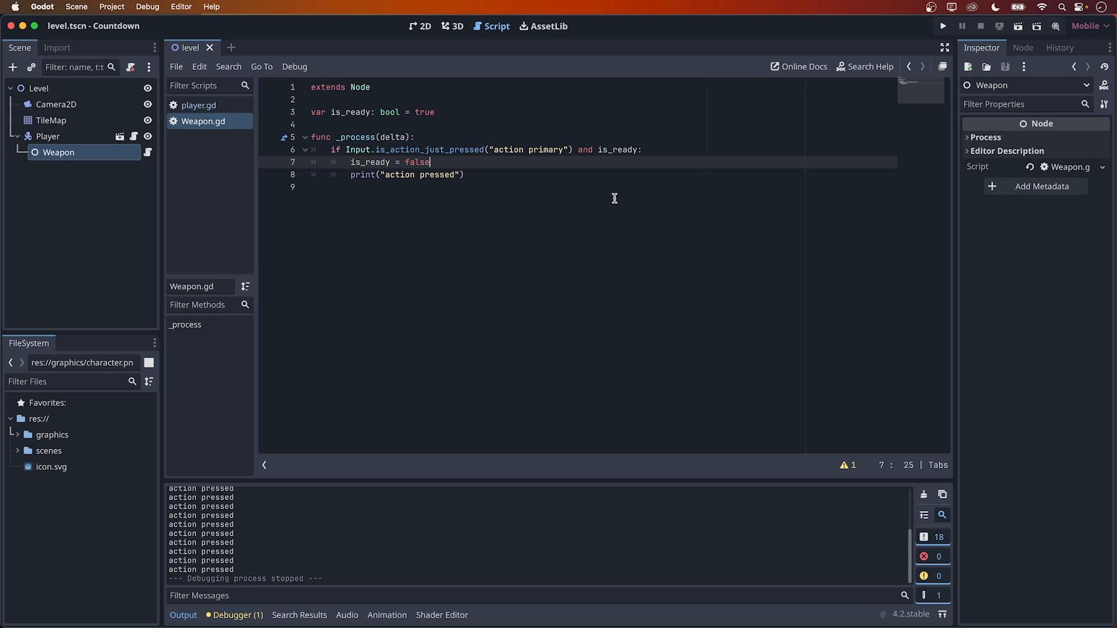
double_click(431, 150)
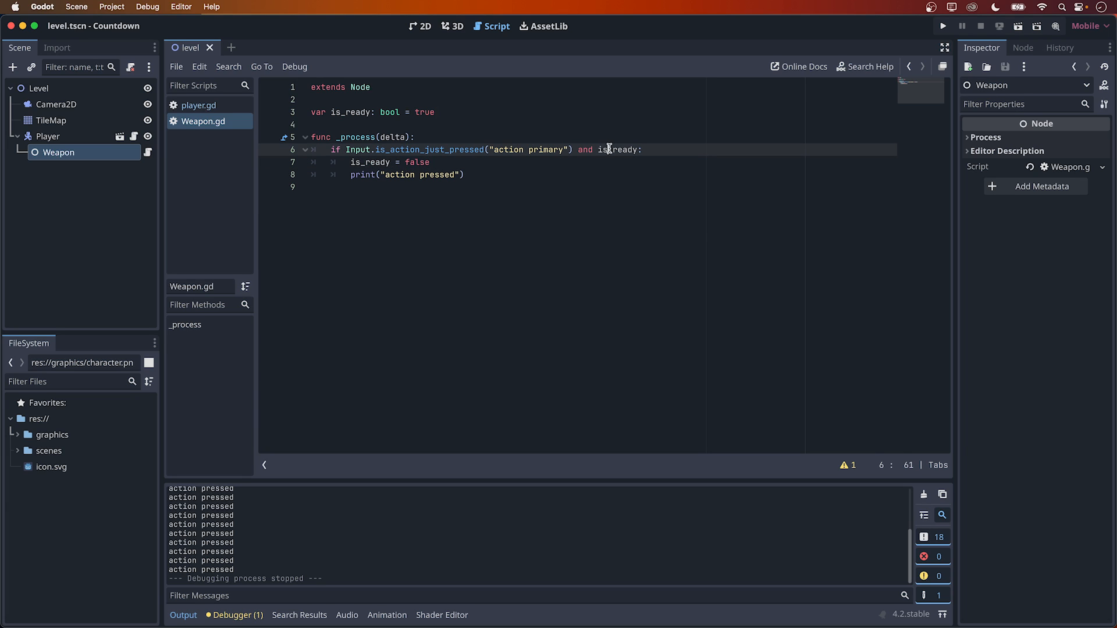
double_click(617, 150)
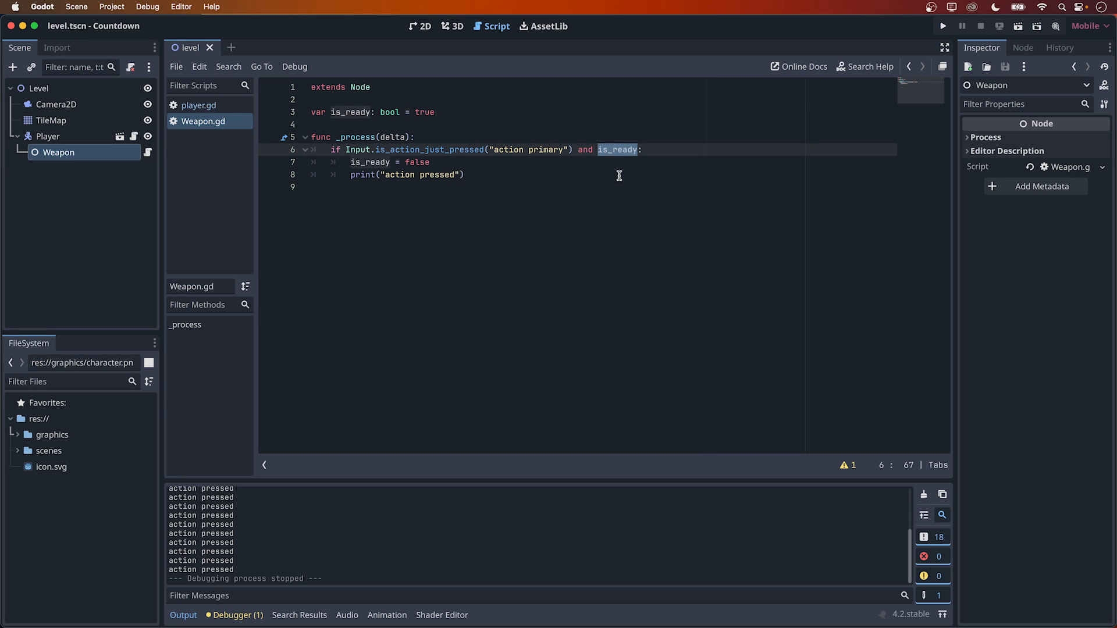
mouse_move(128, 155)
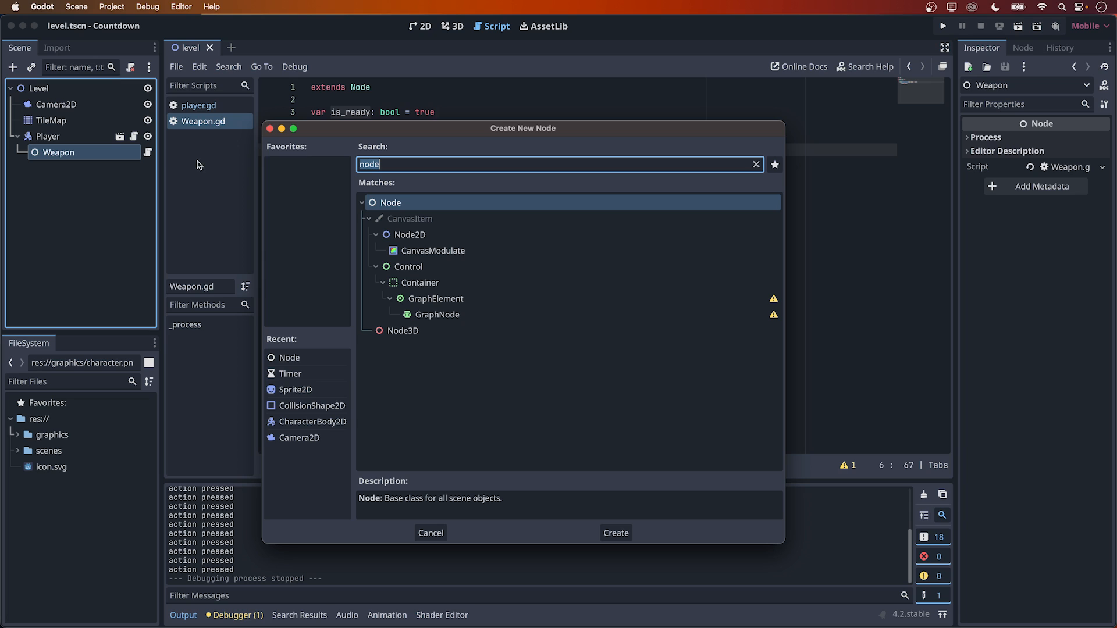
Step: Add a Timer child named CooldownTimer with One Shot enabled and a 1-second wait
type("timer")
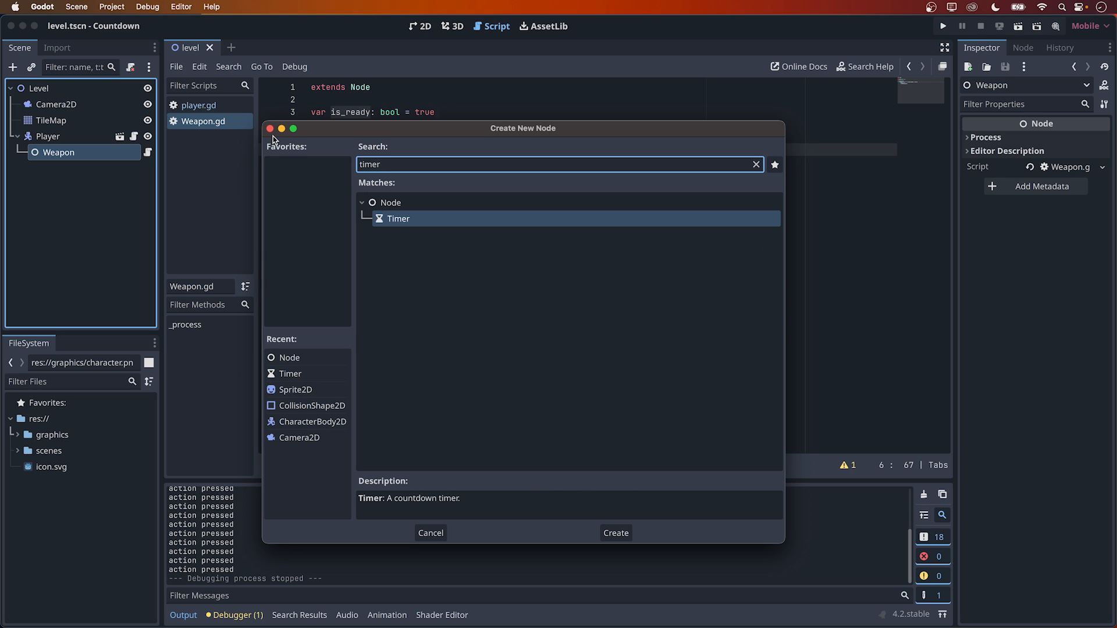
left_click(614, 533)
type("CooldownTimer")
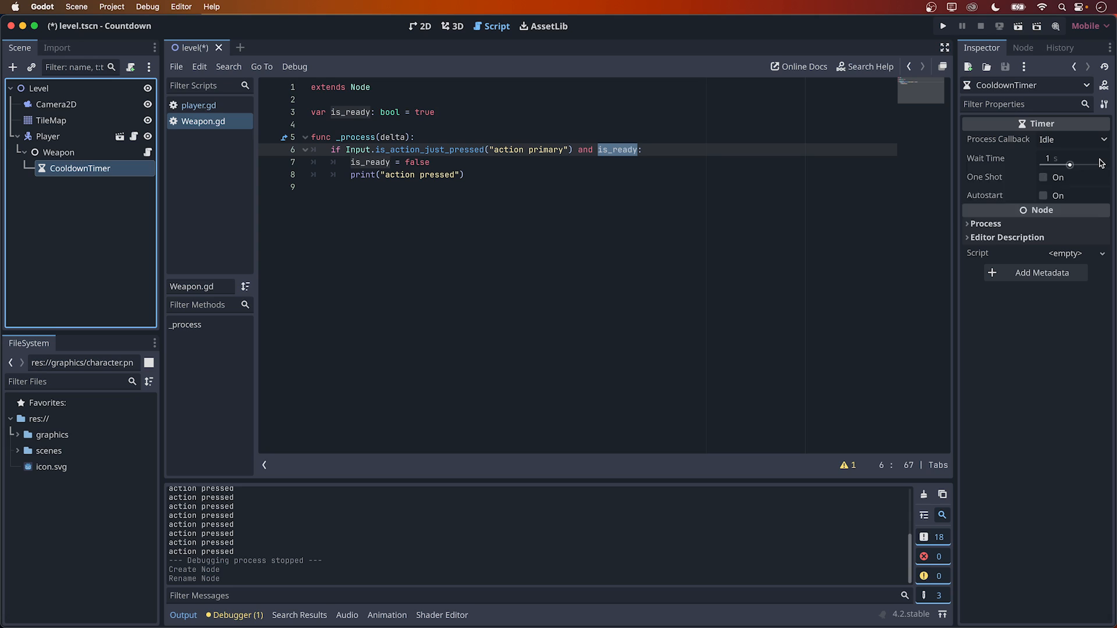
mouse_move(1106, 282)
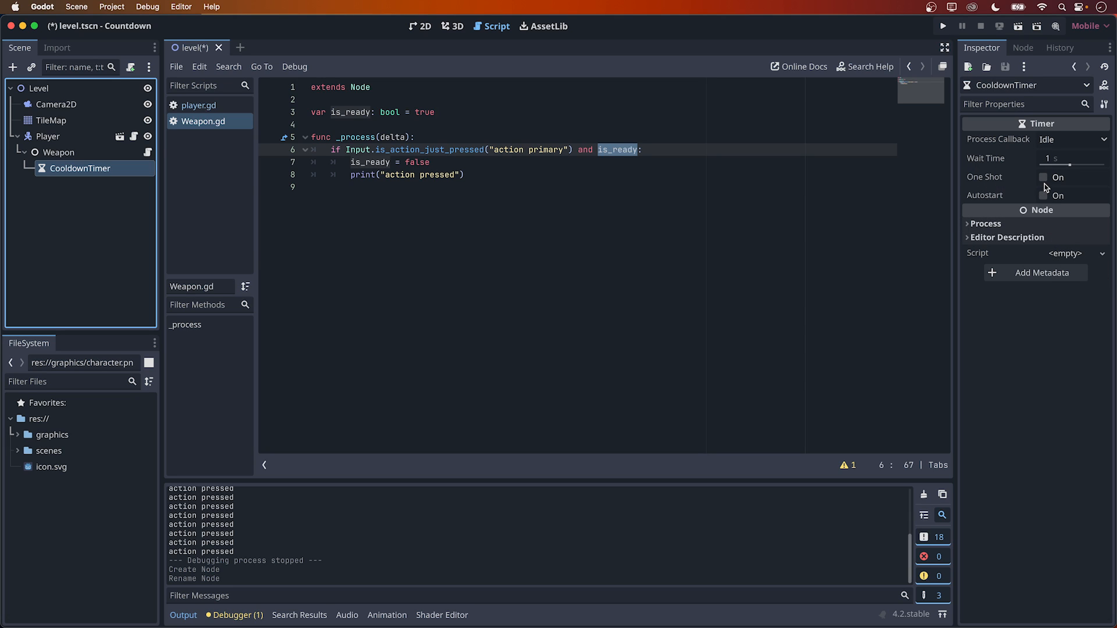
left_click(1043, 177)
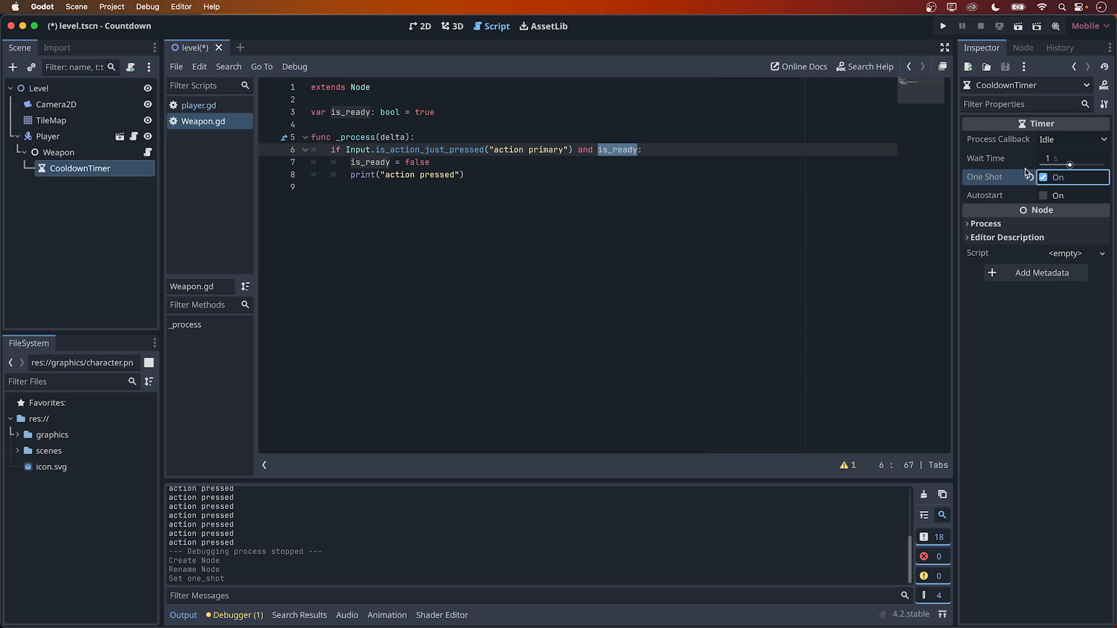
mouse_move(854, 277)
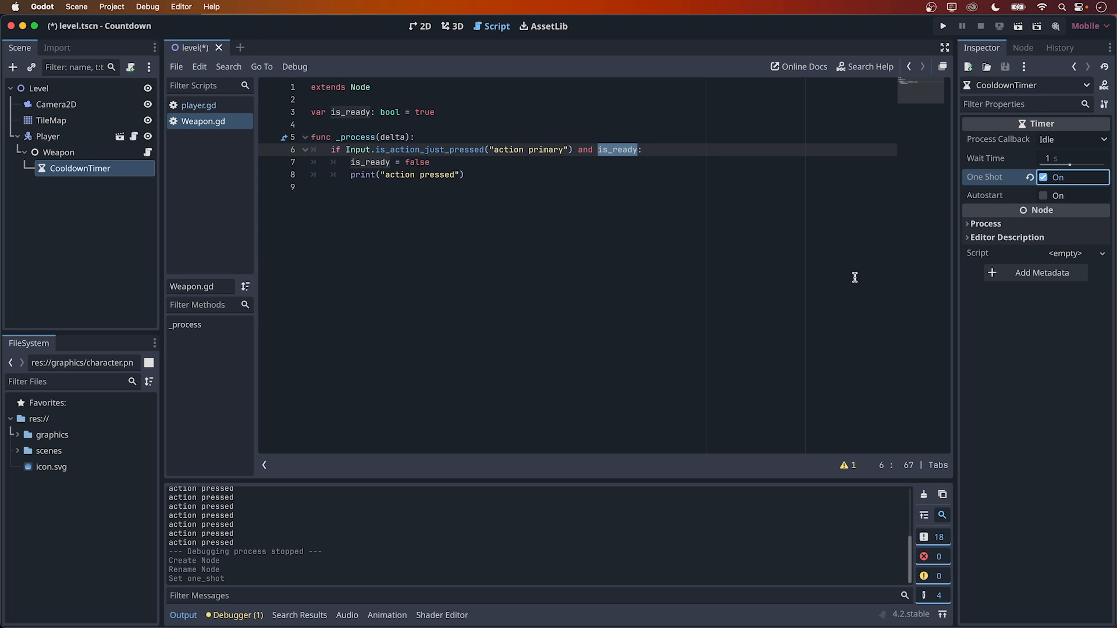
left_click(429, 162)
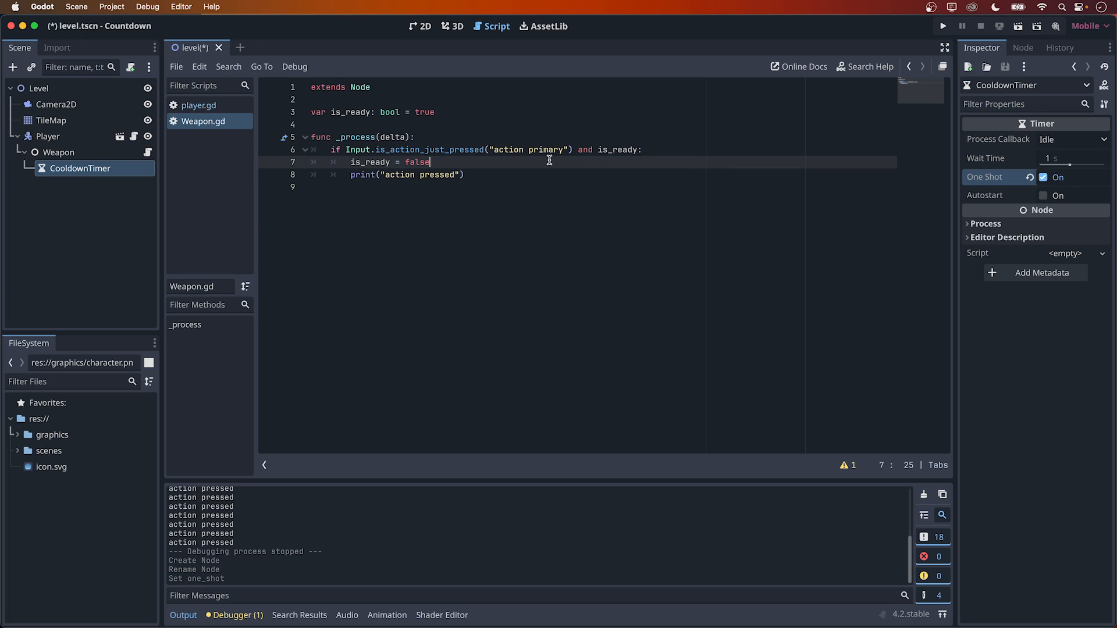
Step: Call $CooldownTimer.start() on a new line right after 'is_ready = false'
key("Return")
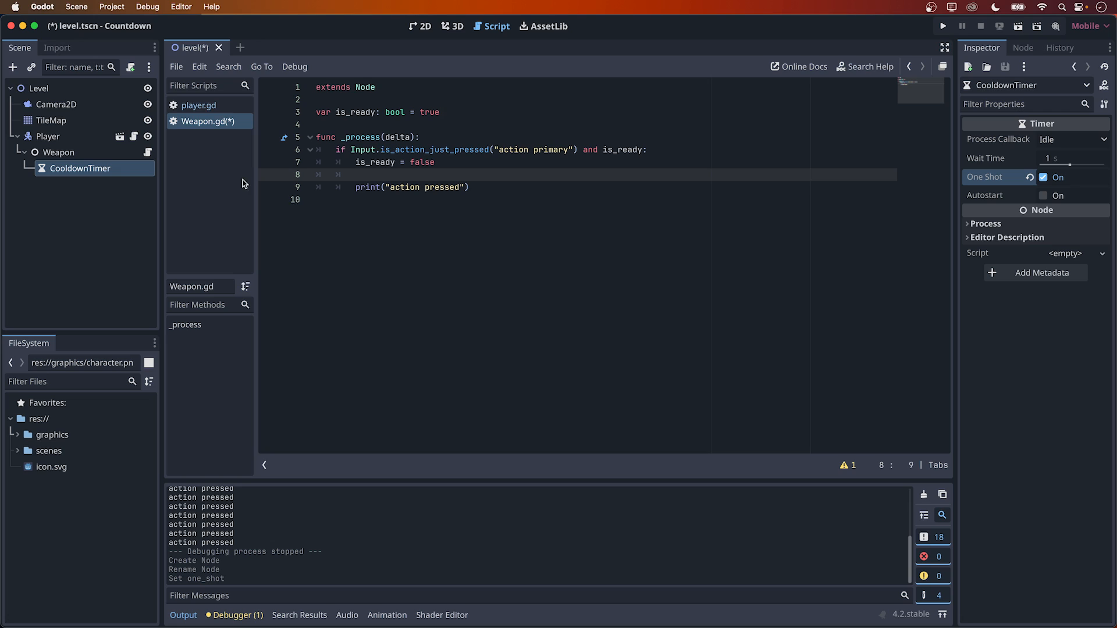
mouse_move(97, 168)
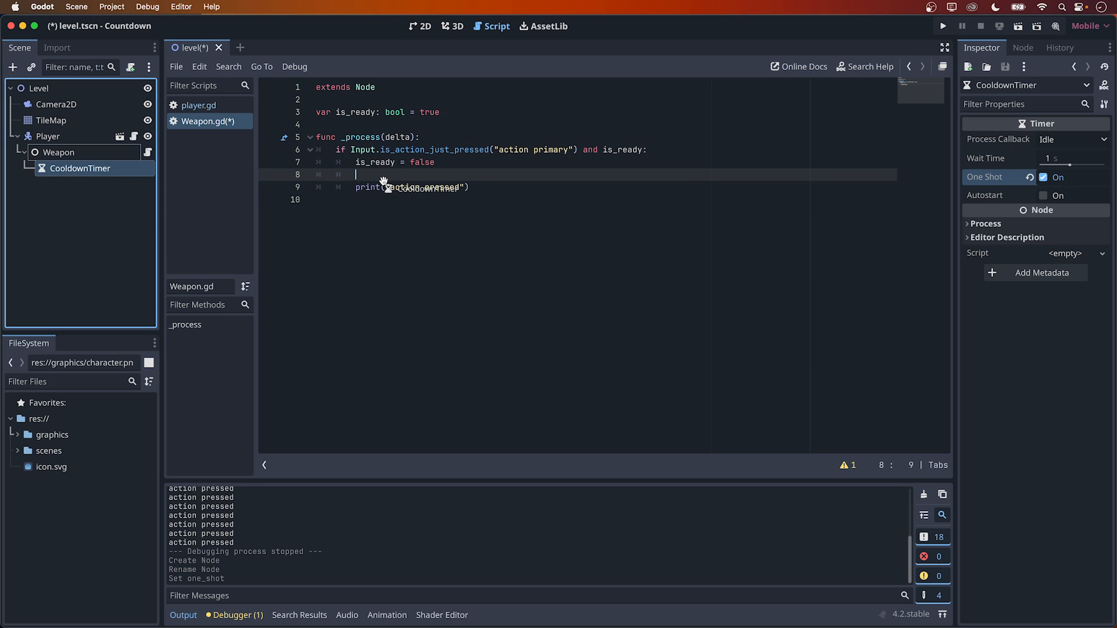
type("$CooldownTimer")
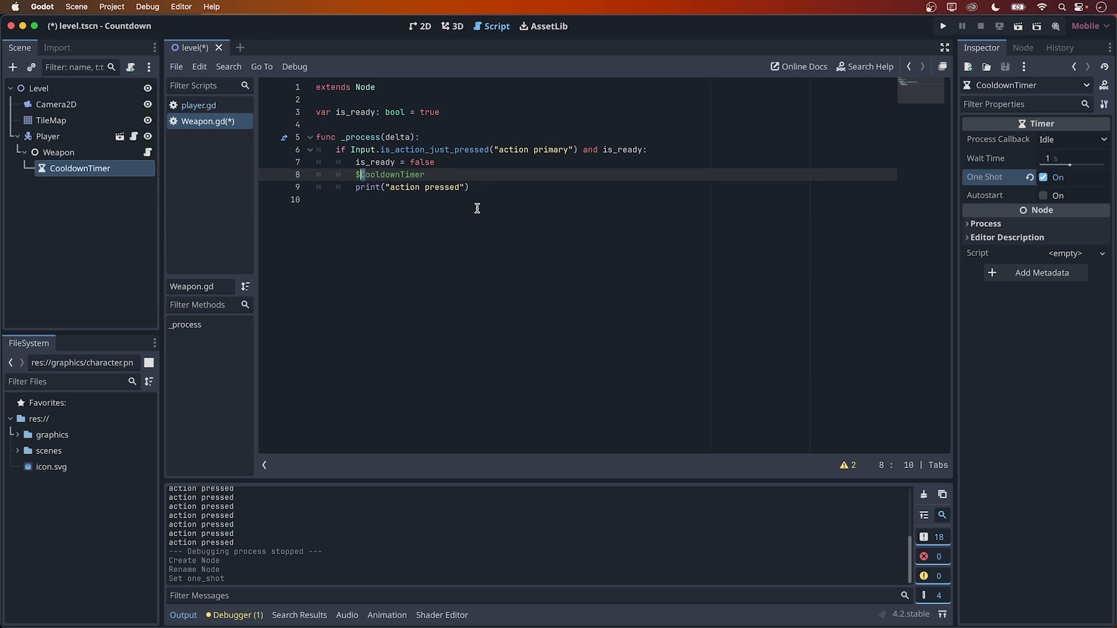
double_click(391, 175)
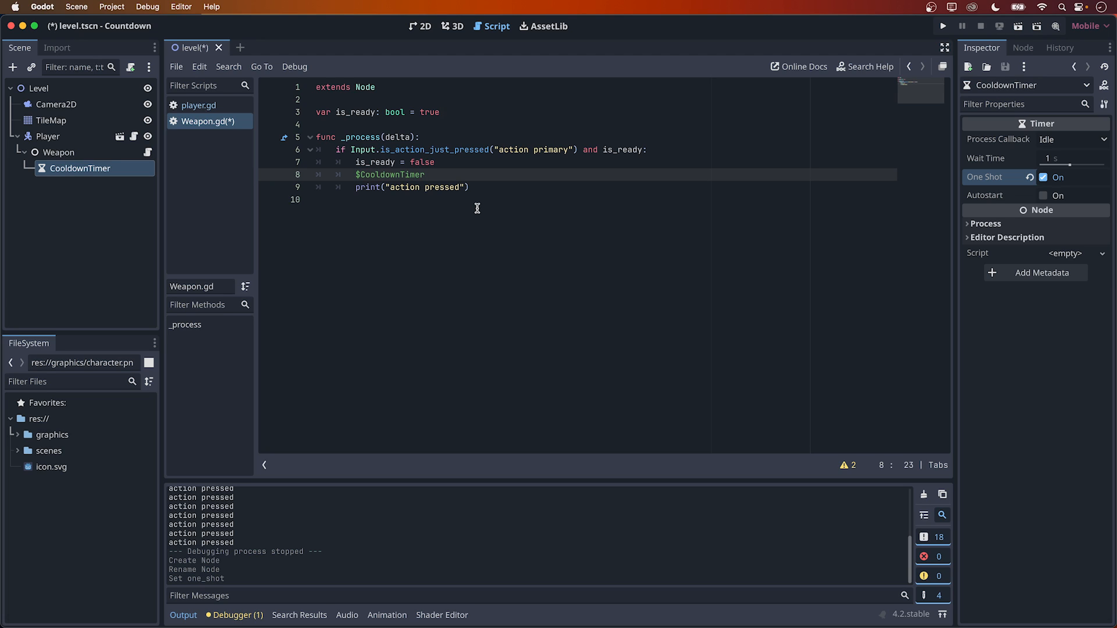
type(".")
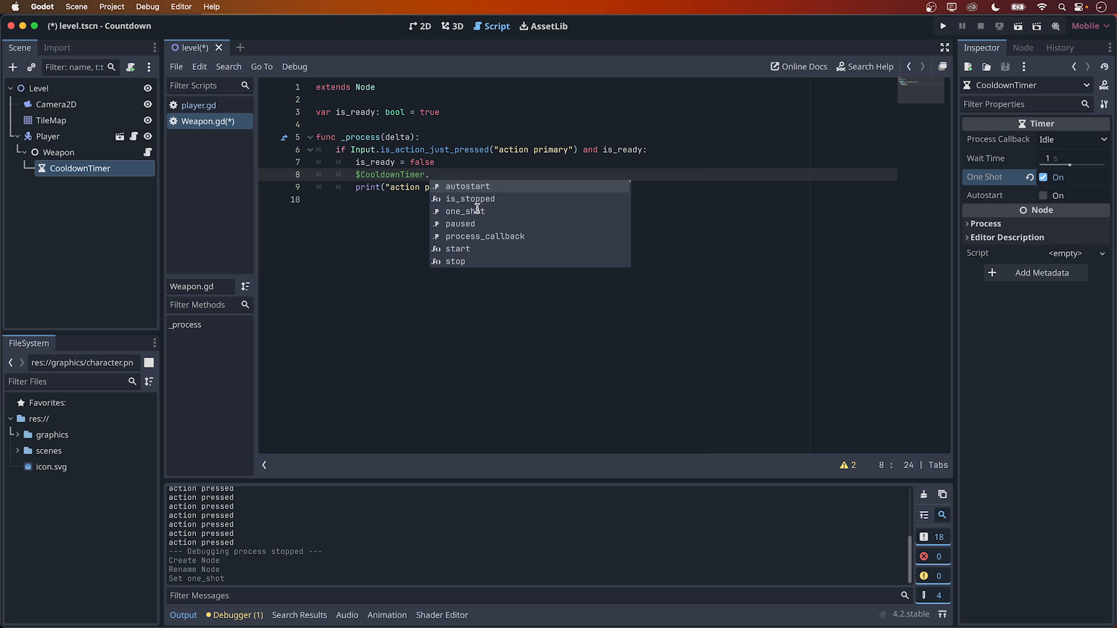
type("start(")
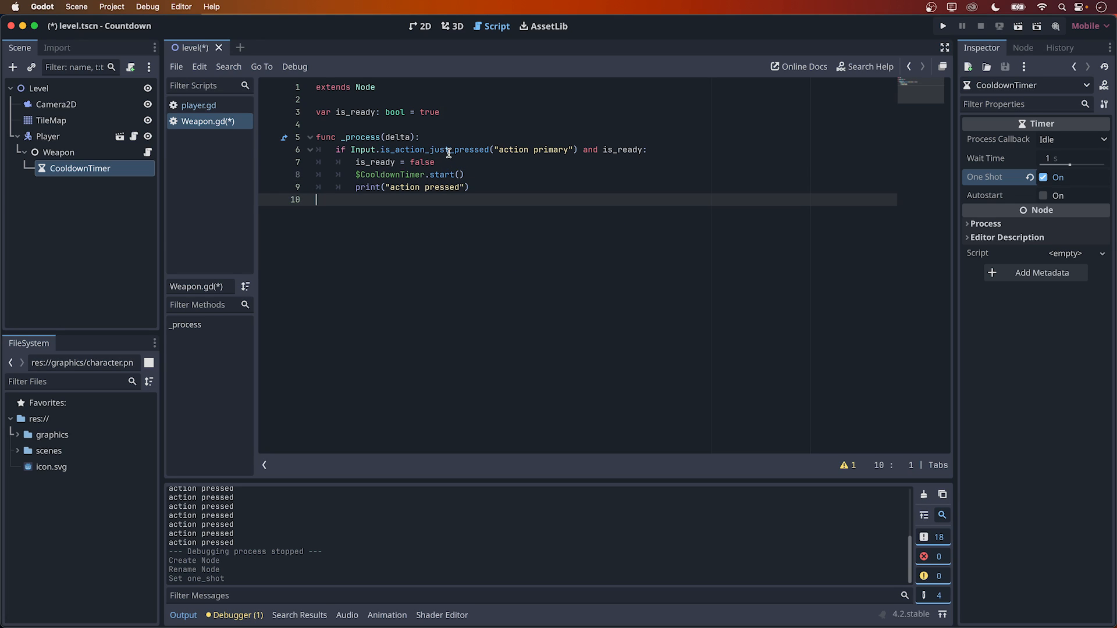
double_click(434, 150)
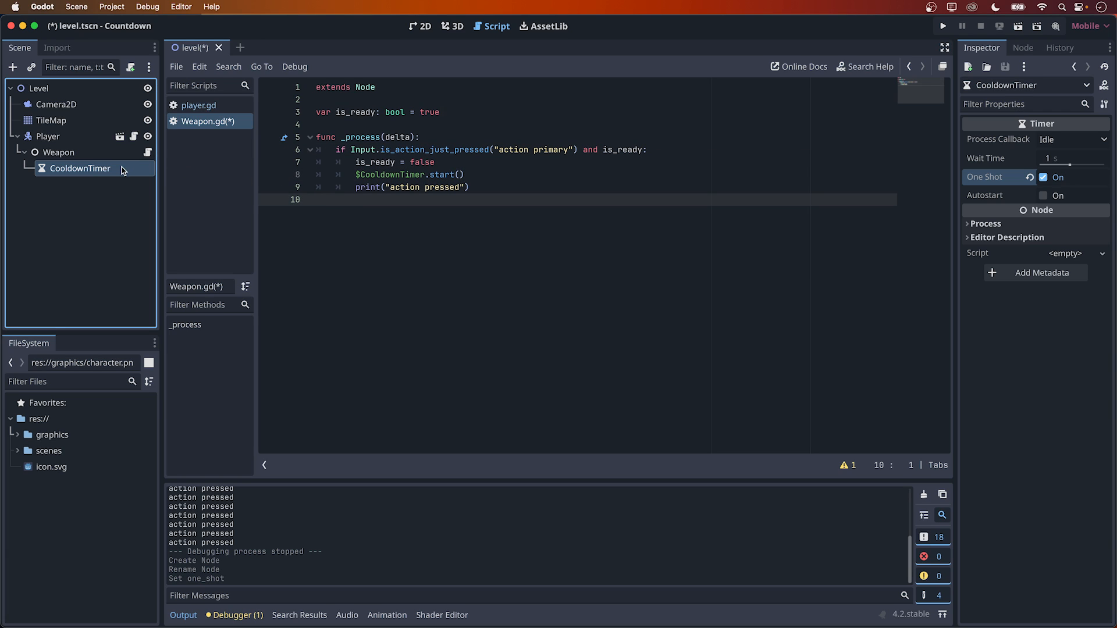
Step: Connect CooldownTimer's timeout() signal to Weapon, generating _on_cooldown_timer_timeout
left_click(1022, 48)
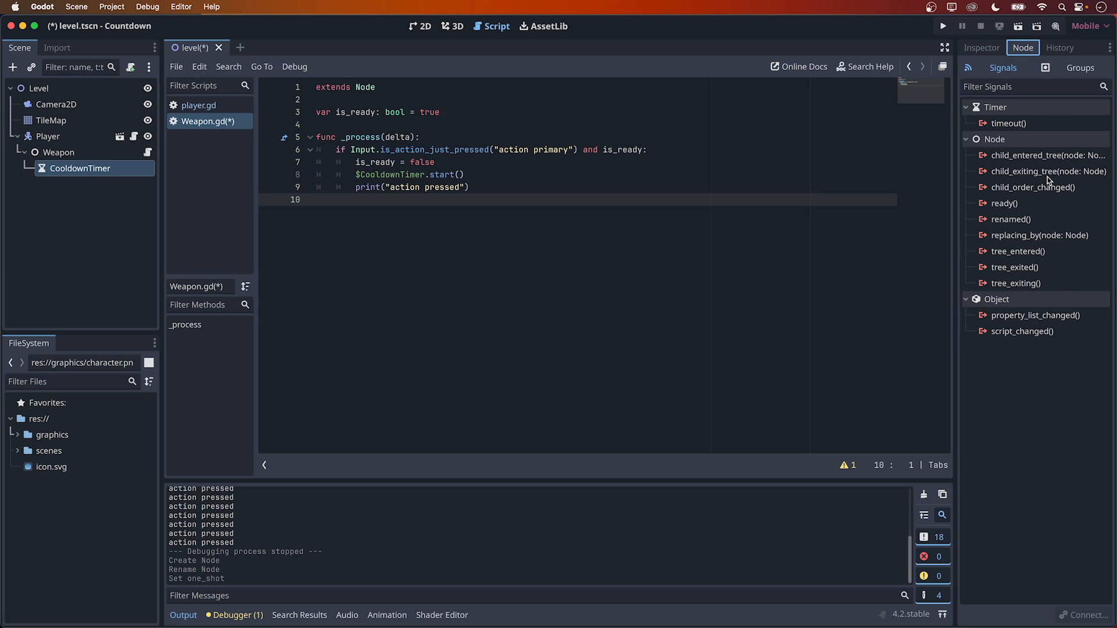
mouse_move(1040, 235)
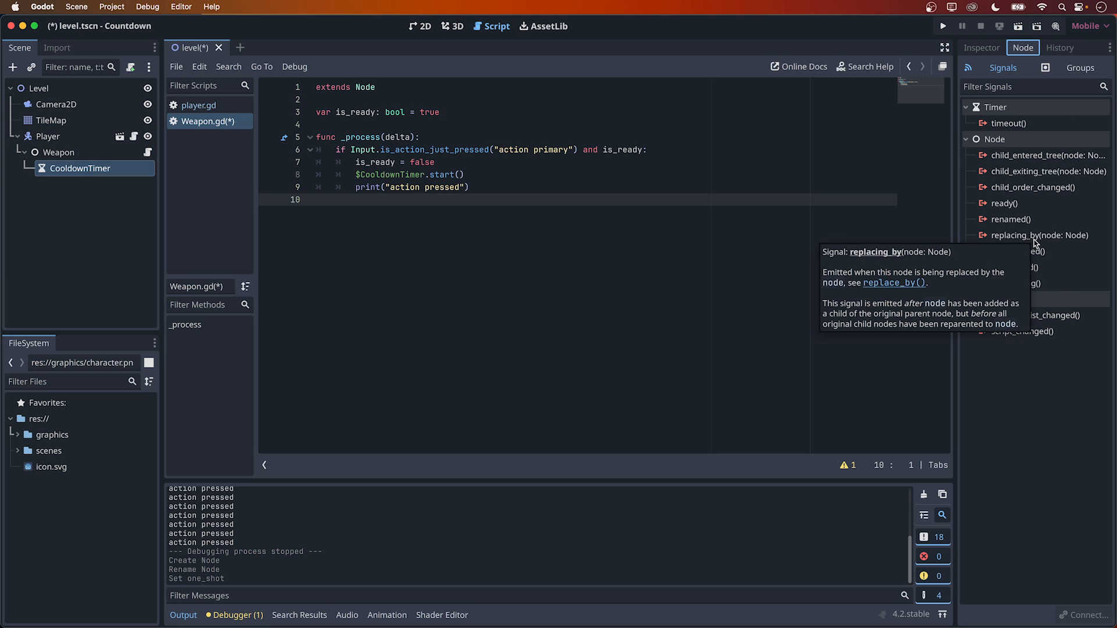
mouse_move(1005, 123)
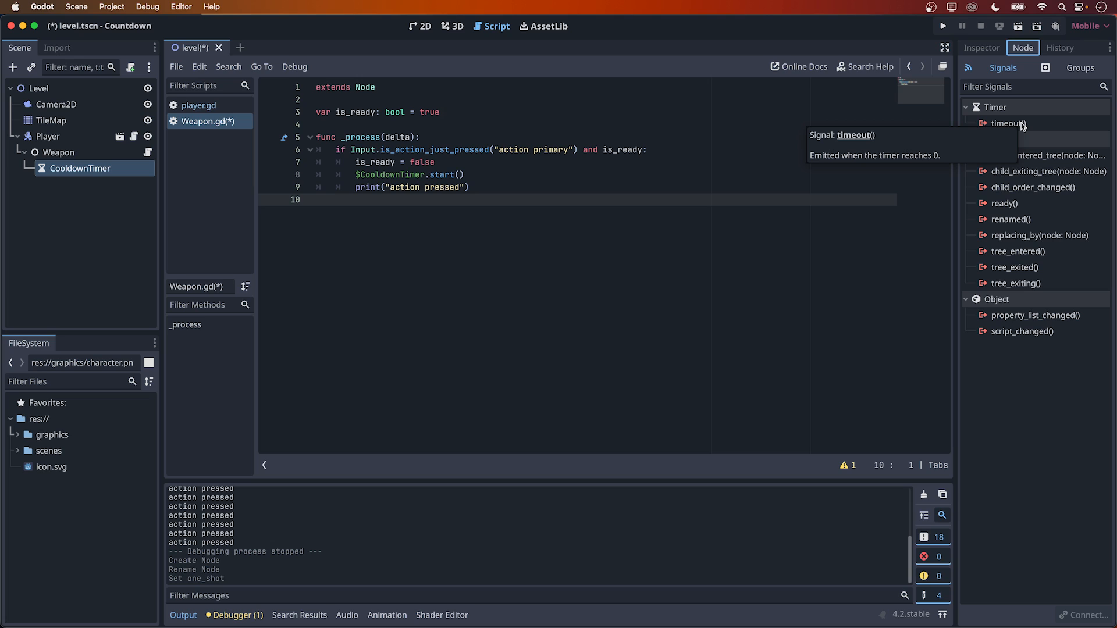
double_click(1004, 123)
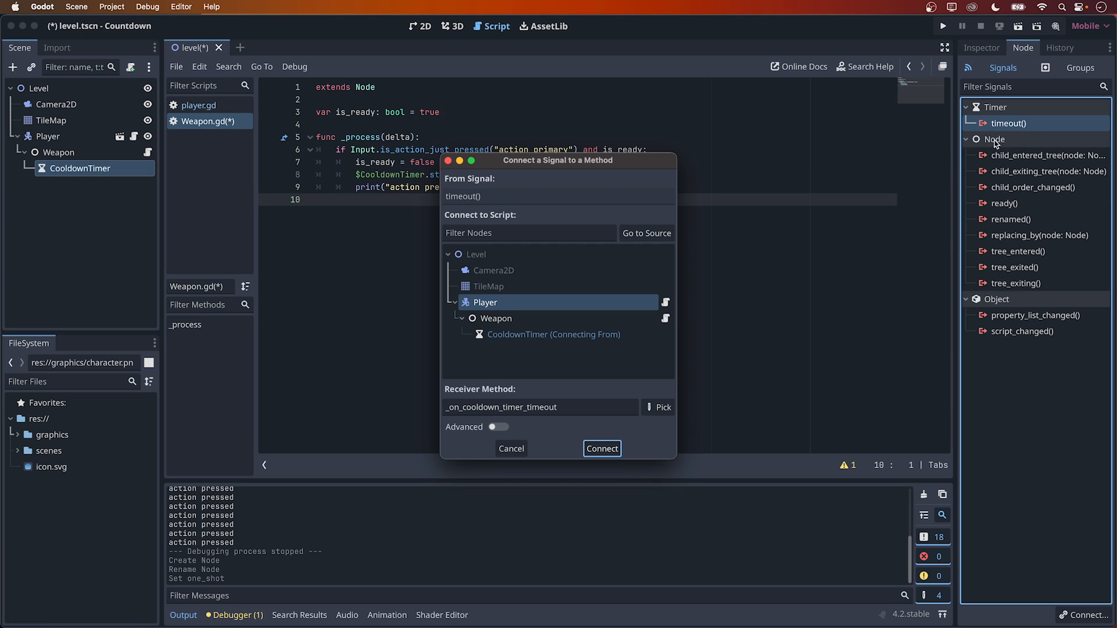
left_click(495, 319)
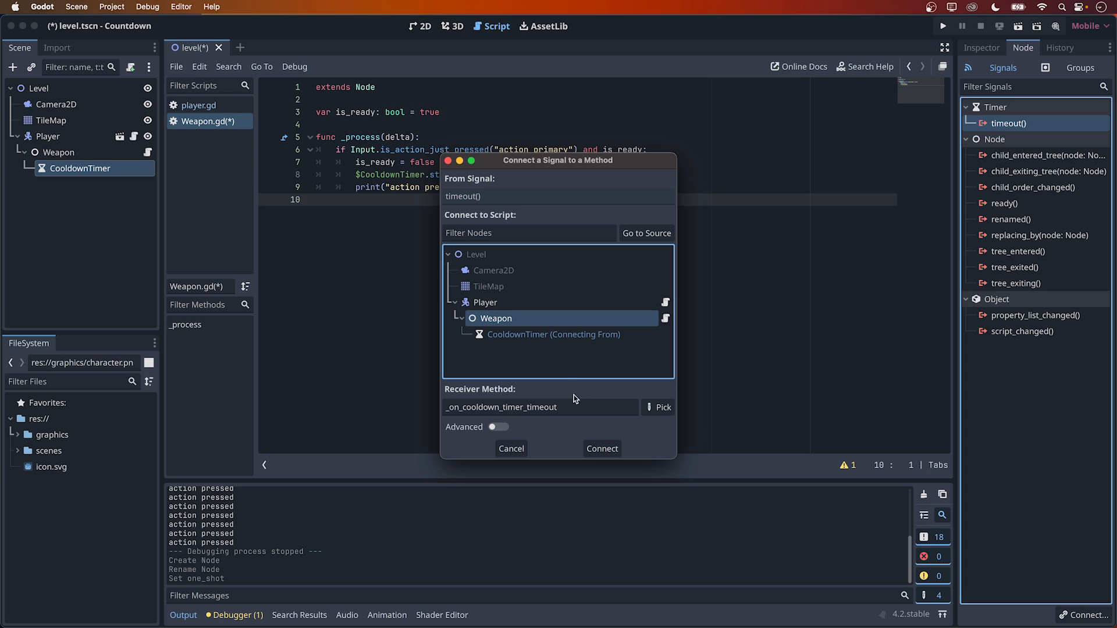
left_click(600, 449)
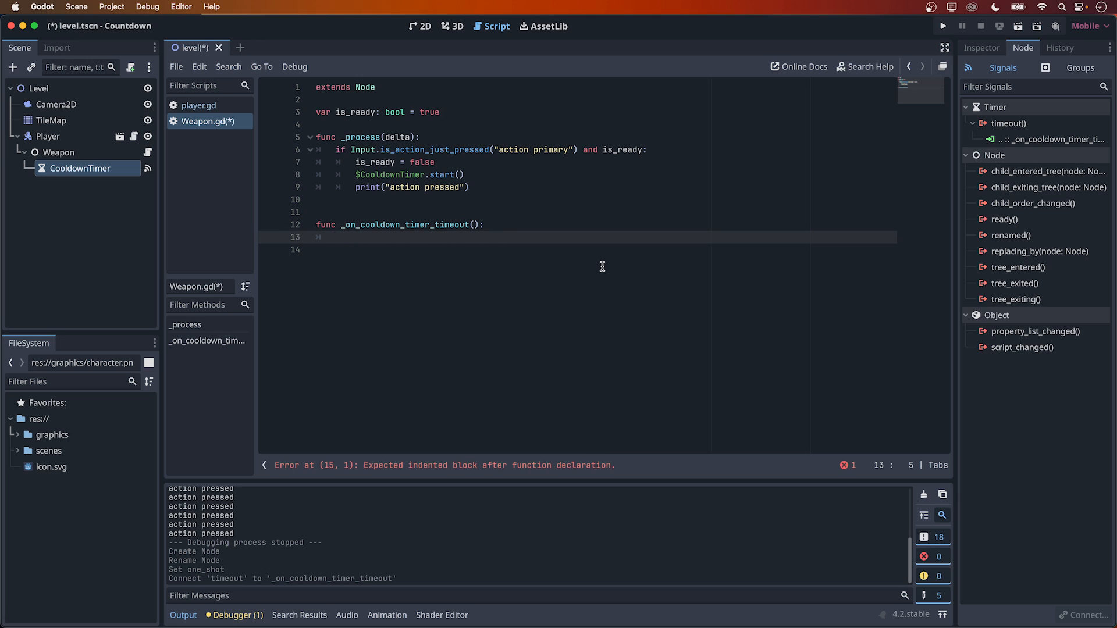
Step: Set 'is_ready = true' in the timeout handler, save, and run the game to test the cooldown
type("is_ready = true")
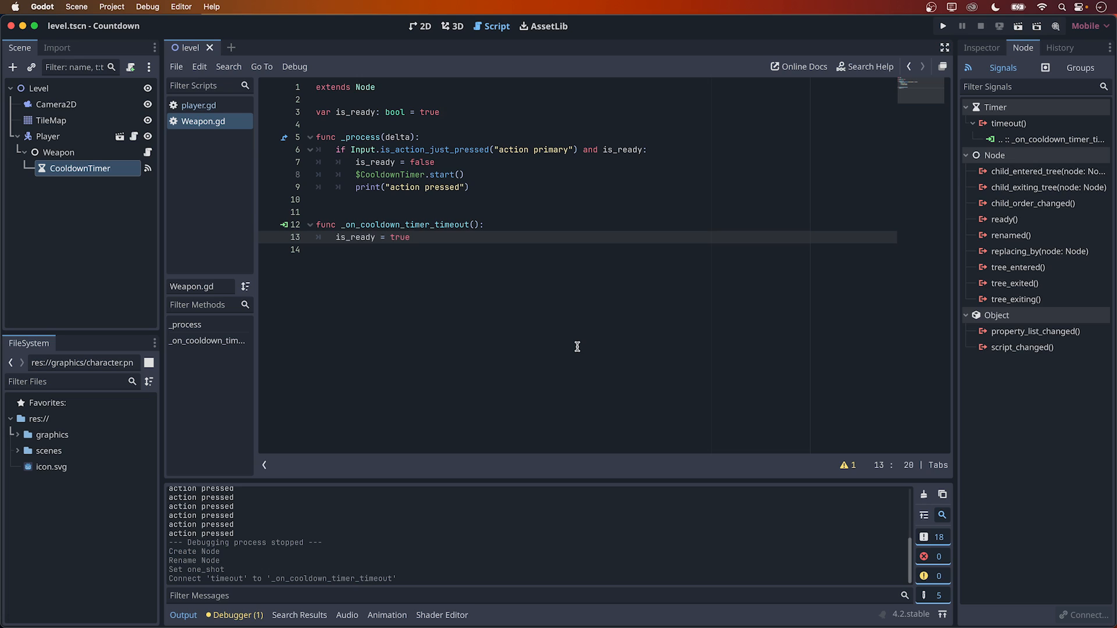
left_click(980, 47)
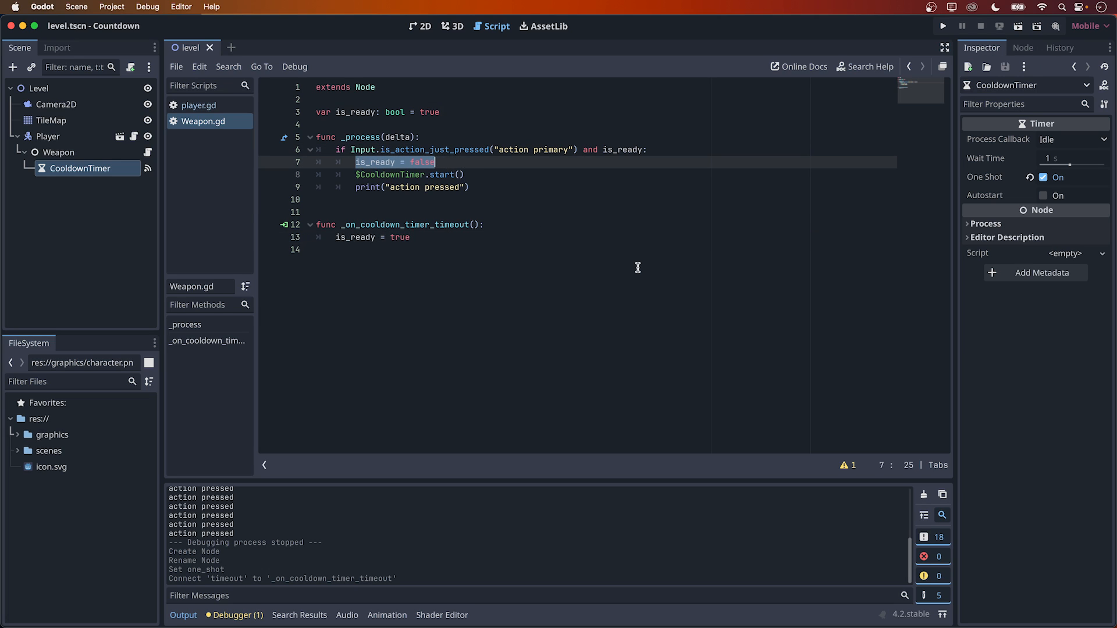
left_click(502, 174)
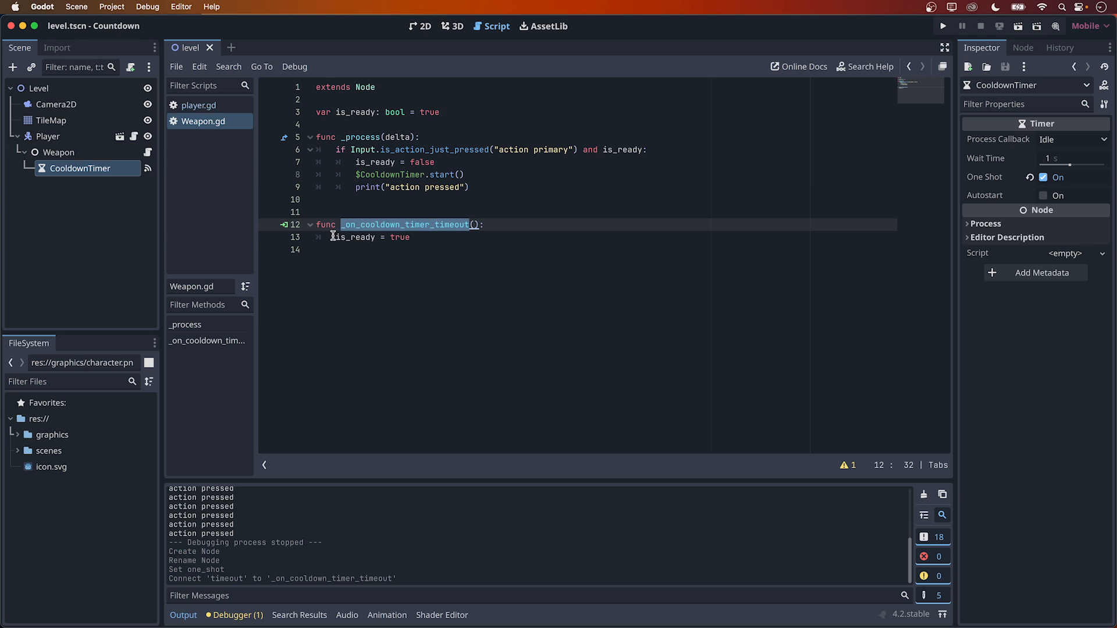
left_click(941, 26)
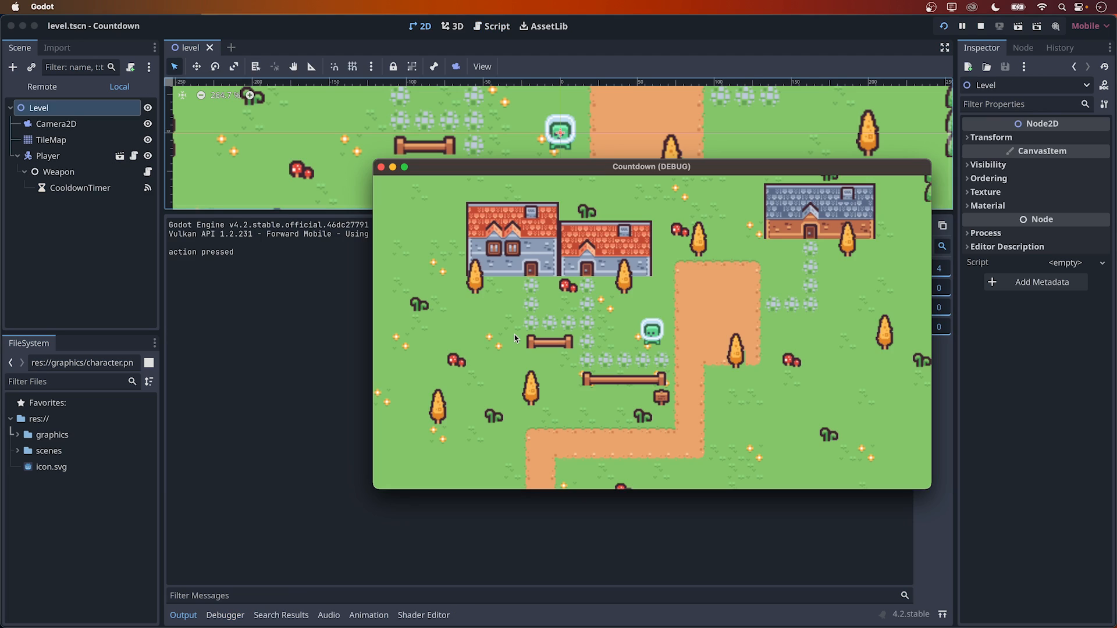